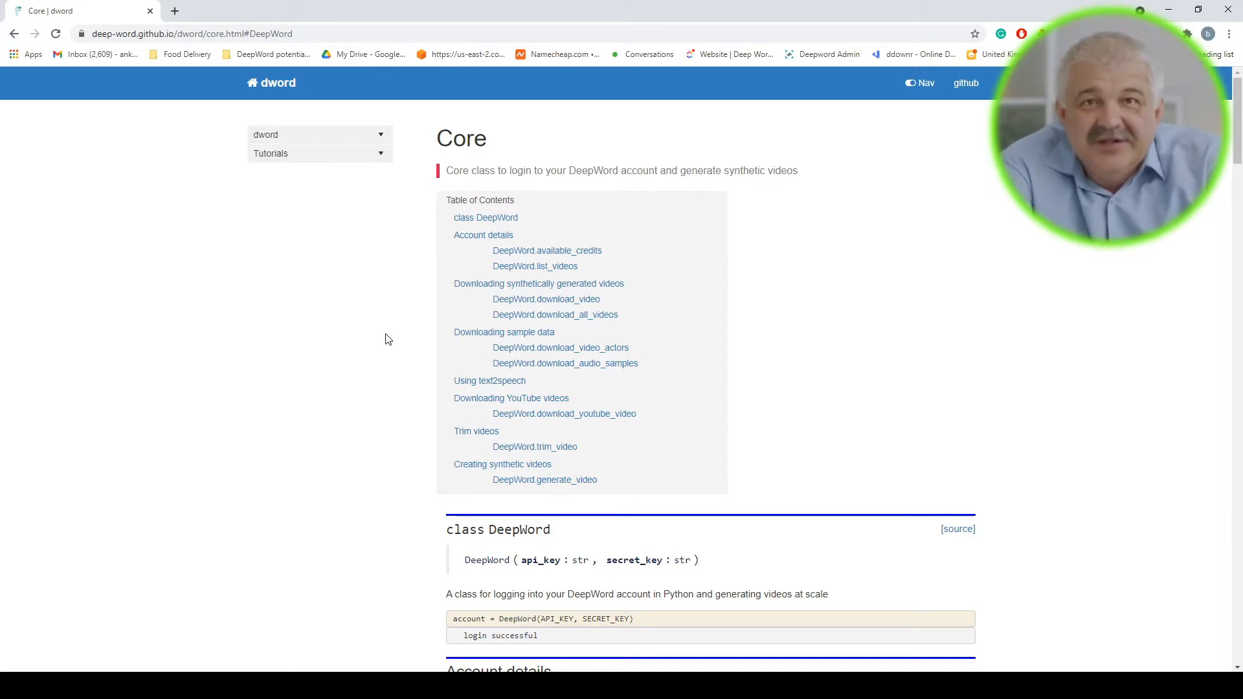
- Scroll the dword Core docs to the 'class DeepWord' heading and select it
scroll("down", 3)
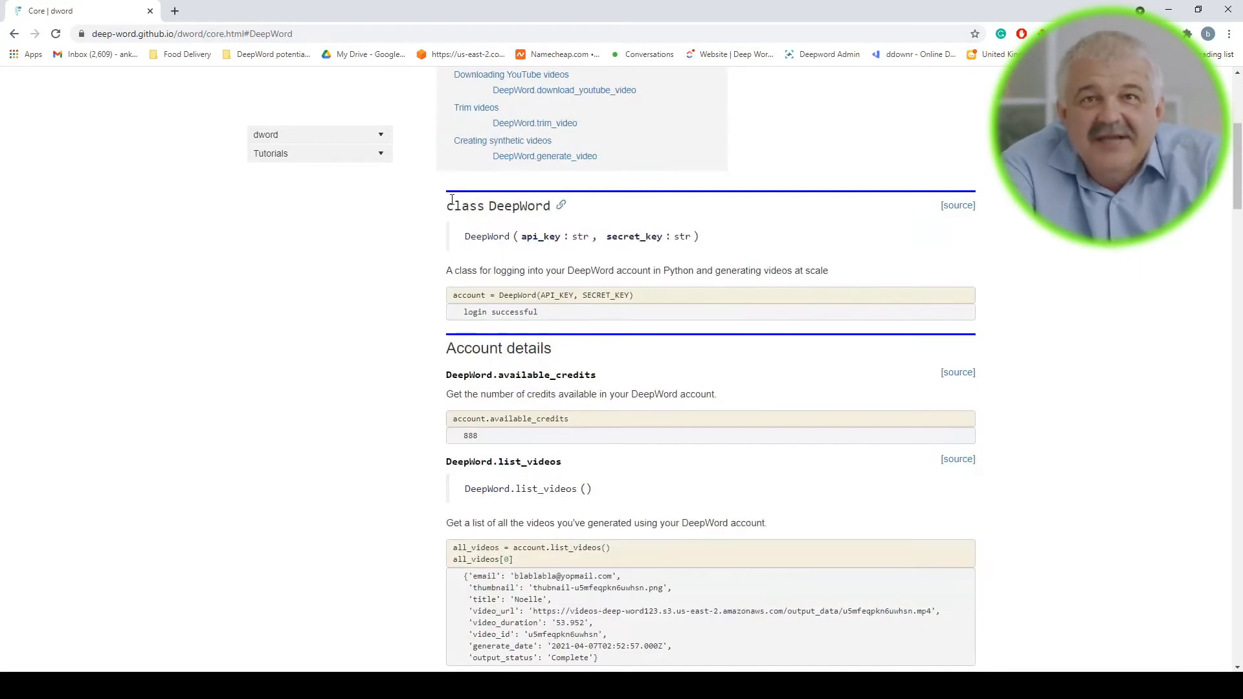
double_click(498, 206)
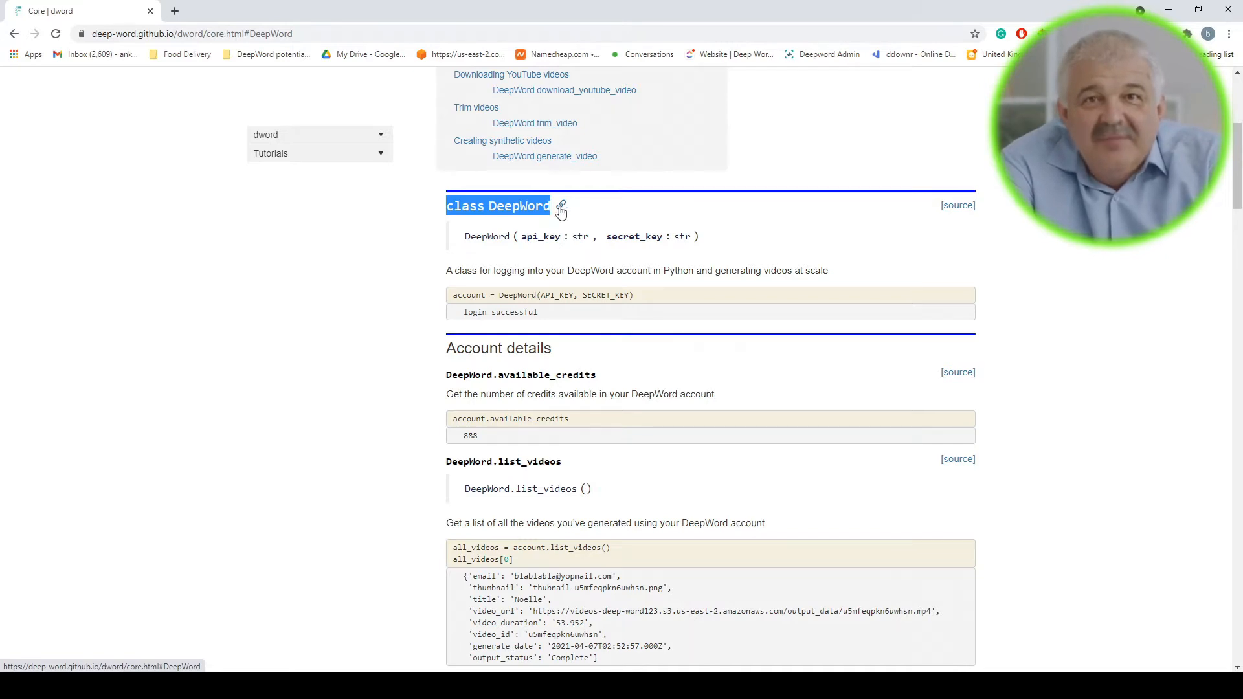
scroll("down", 3)
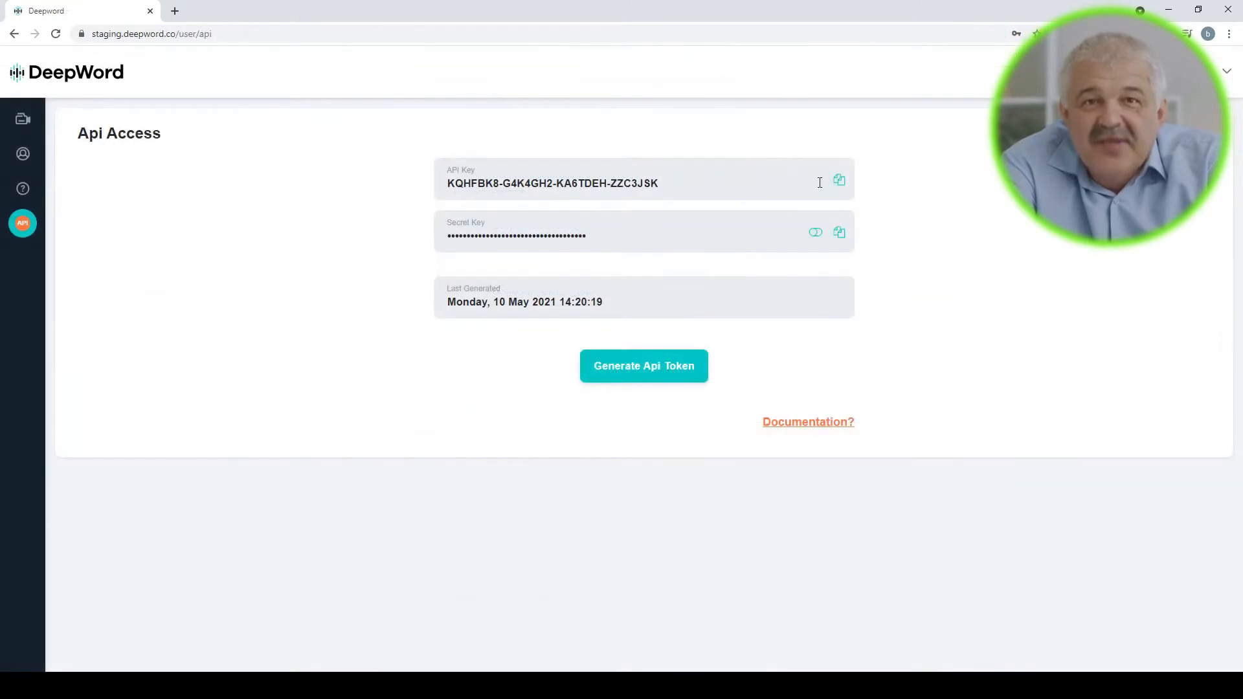
mouse_move(838, 209)
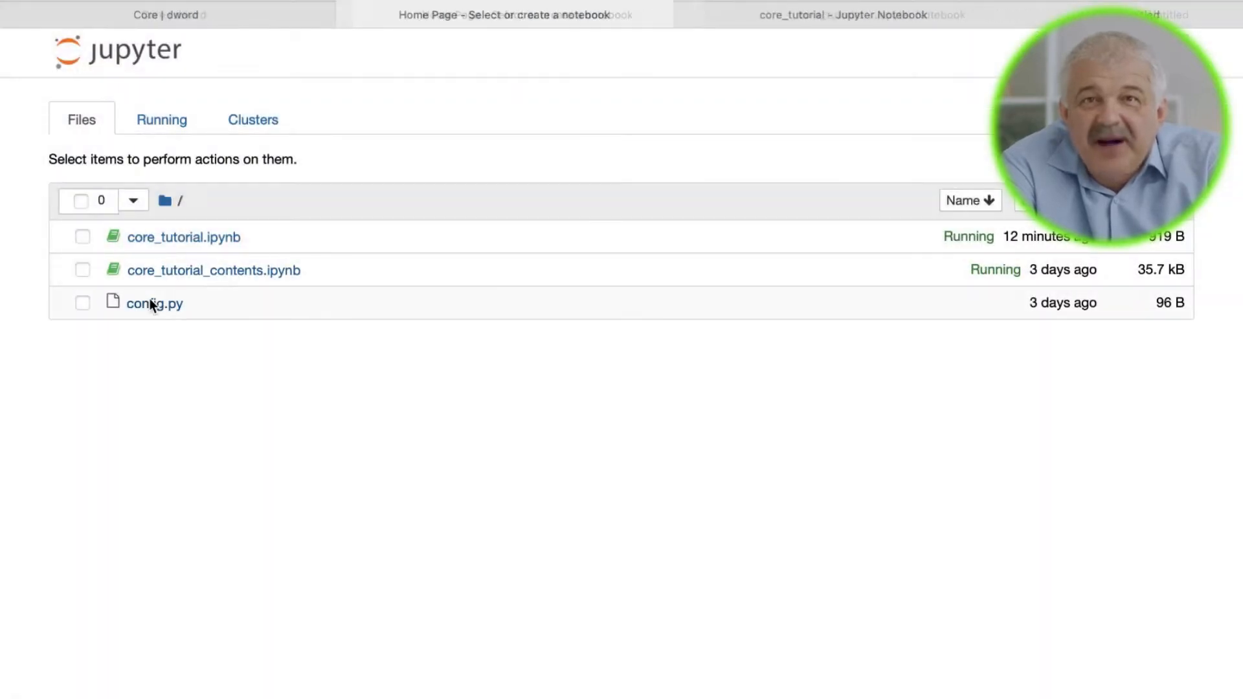
- Open core_tutorial.ipynb, run the import and login cells, then glance at the dword docs
left_click(154, 304)
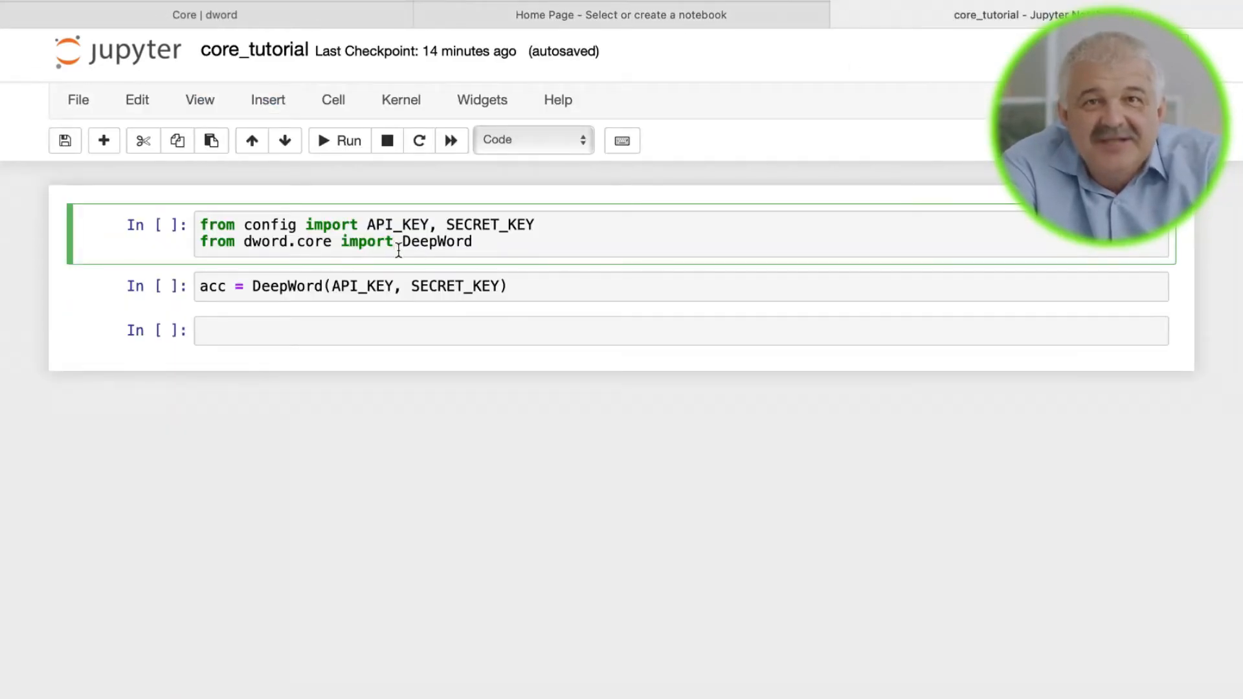
left_click(339, 141)
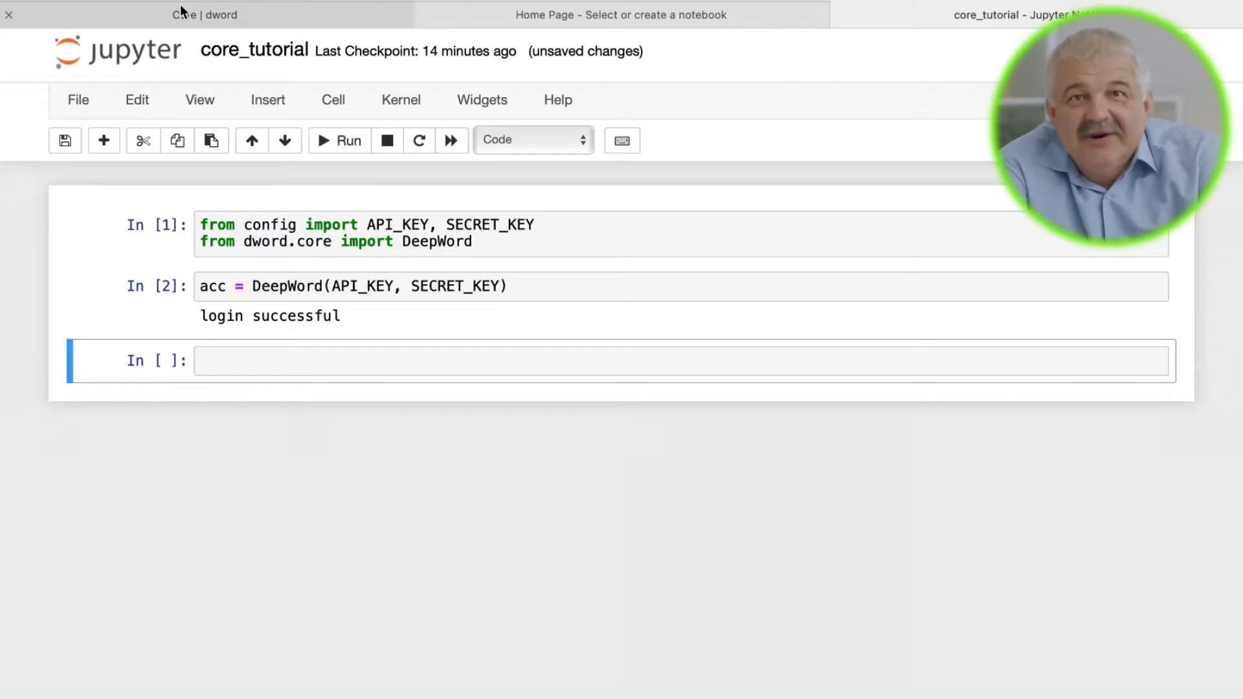
left_click(204, 15)
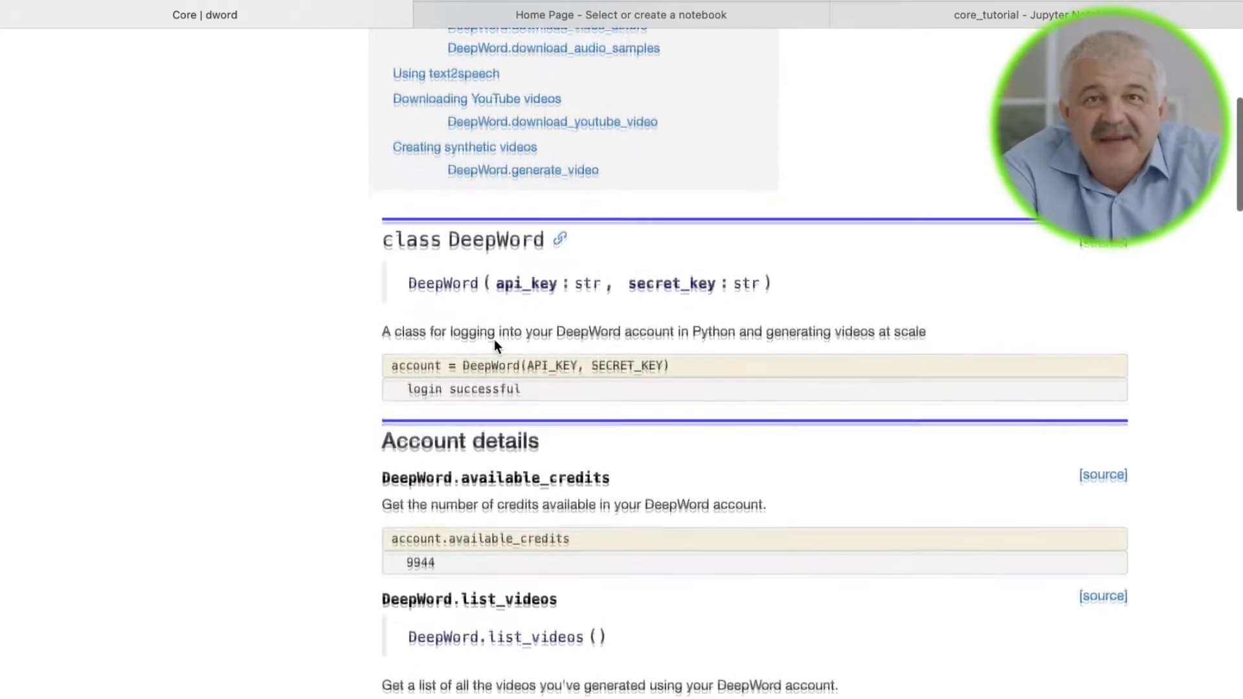
scroll("down", 3)
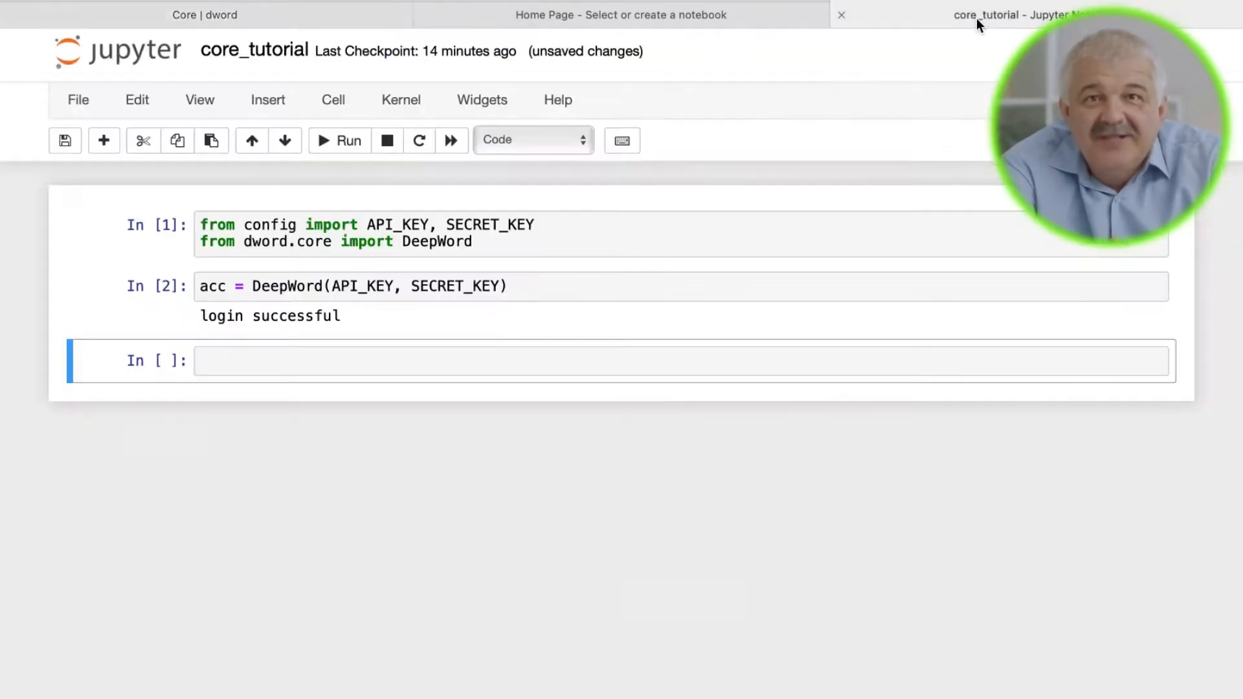
- Show acc.available_credits (25) and list the seven videos with acc.list_videos()
type("acc")
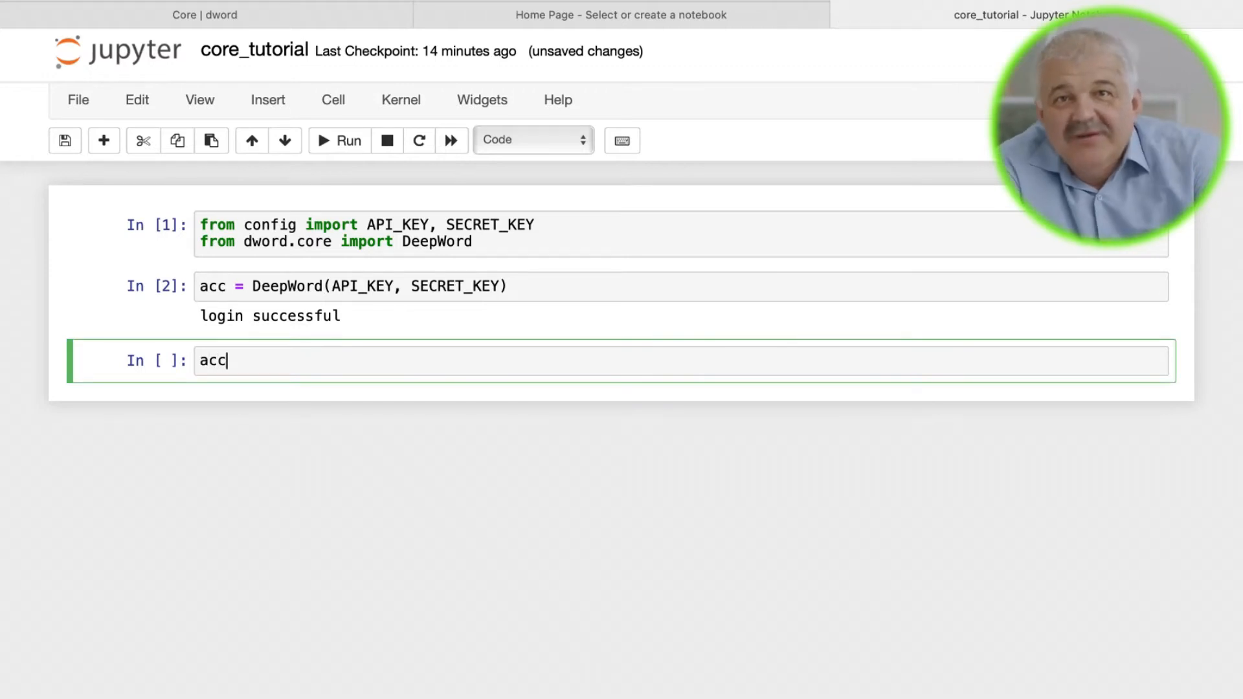
type(".available_credits")
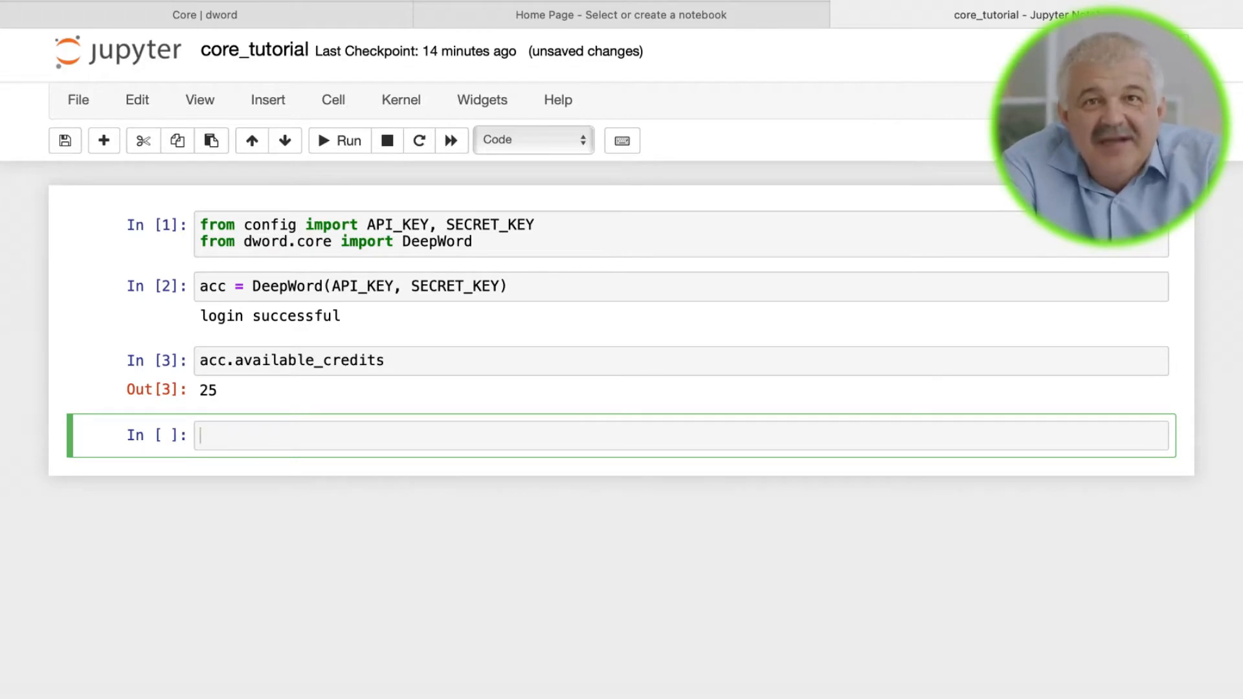
type("acc.list_videos")
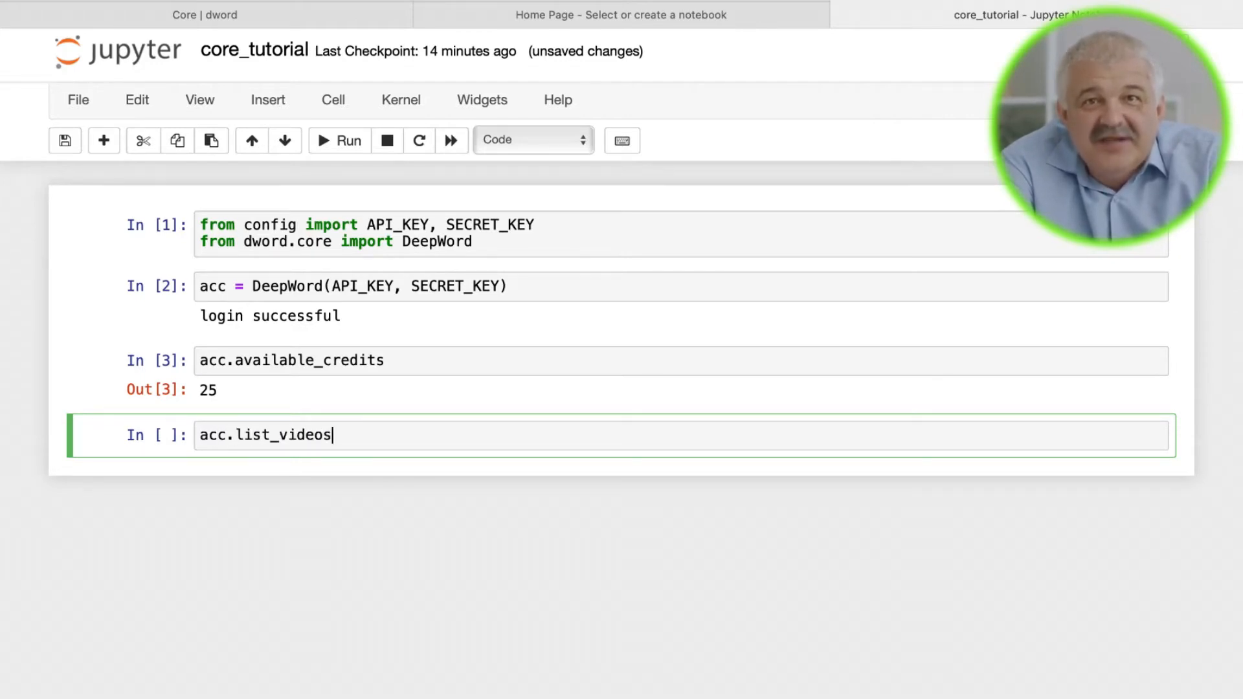
type("()")
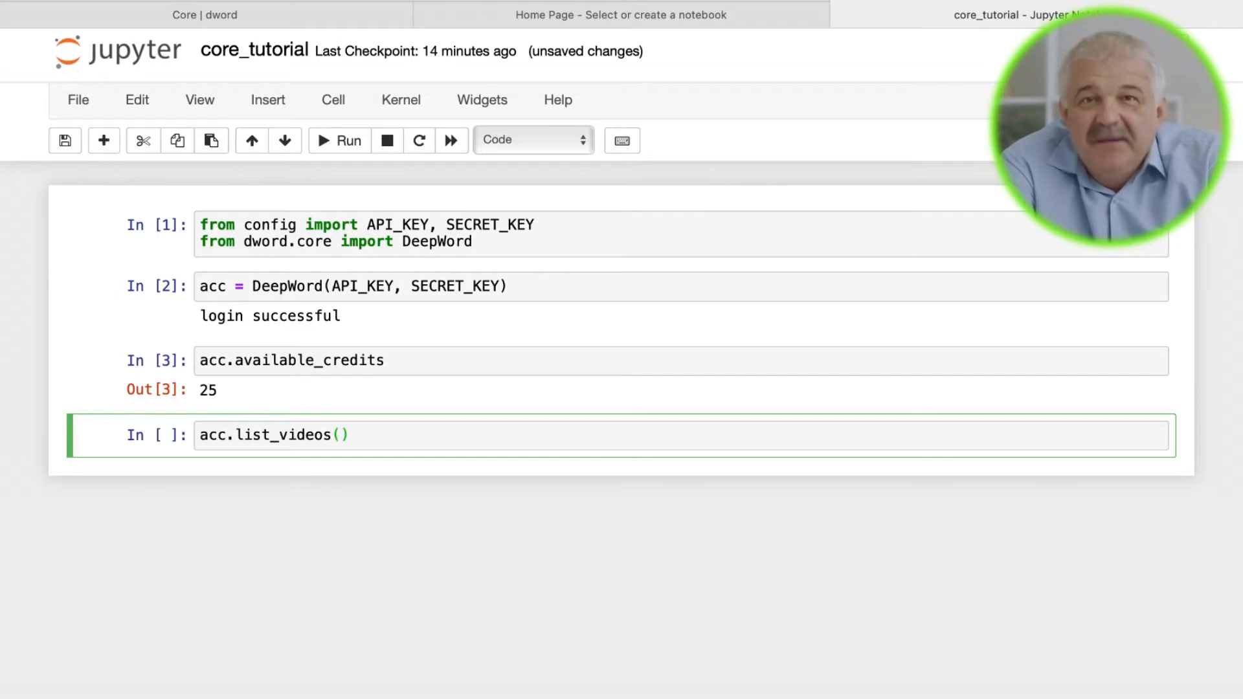
left_click(339, 140)
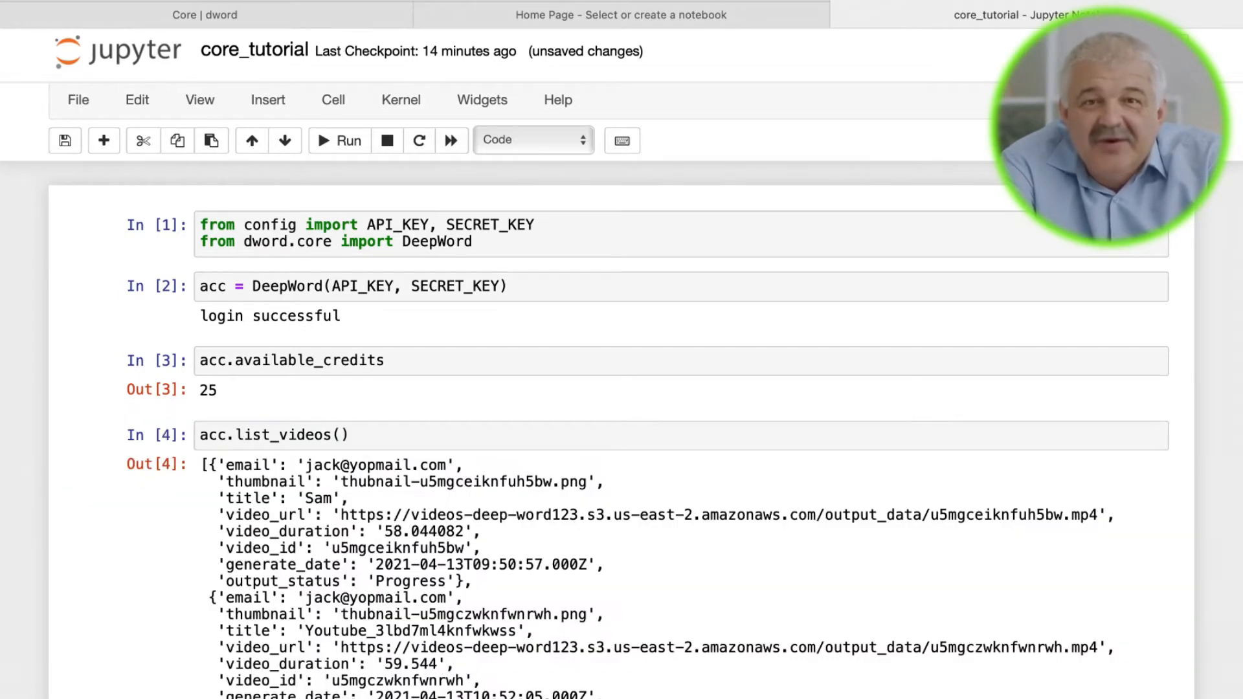
scroll("down", 3)
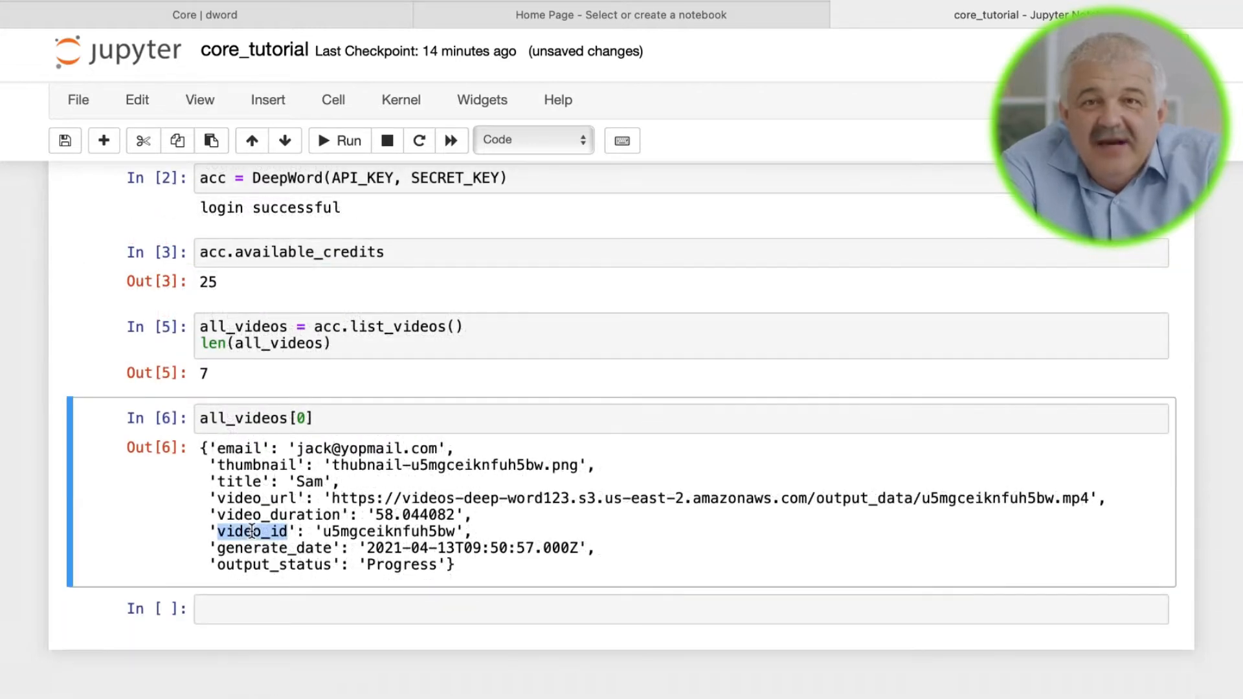
- Store all_videos[0]['video_id'] as vid and try acc.download_video(vid), which fails
double_click(273, 564)
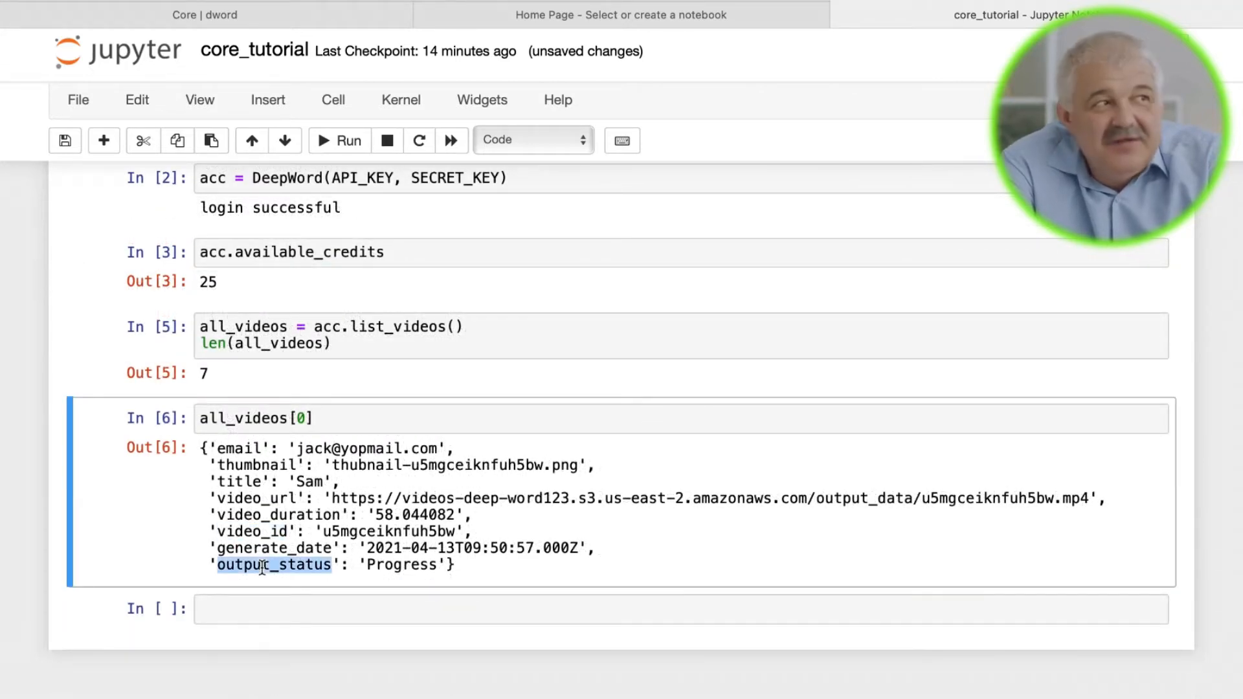
type("vid =")
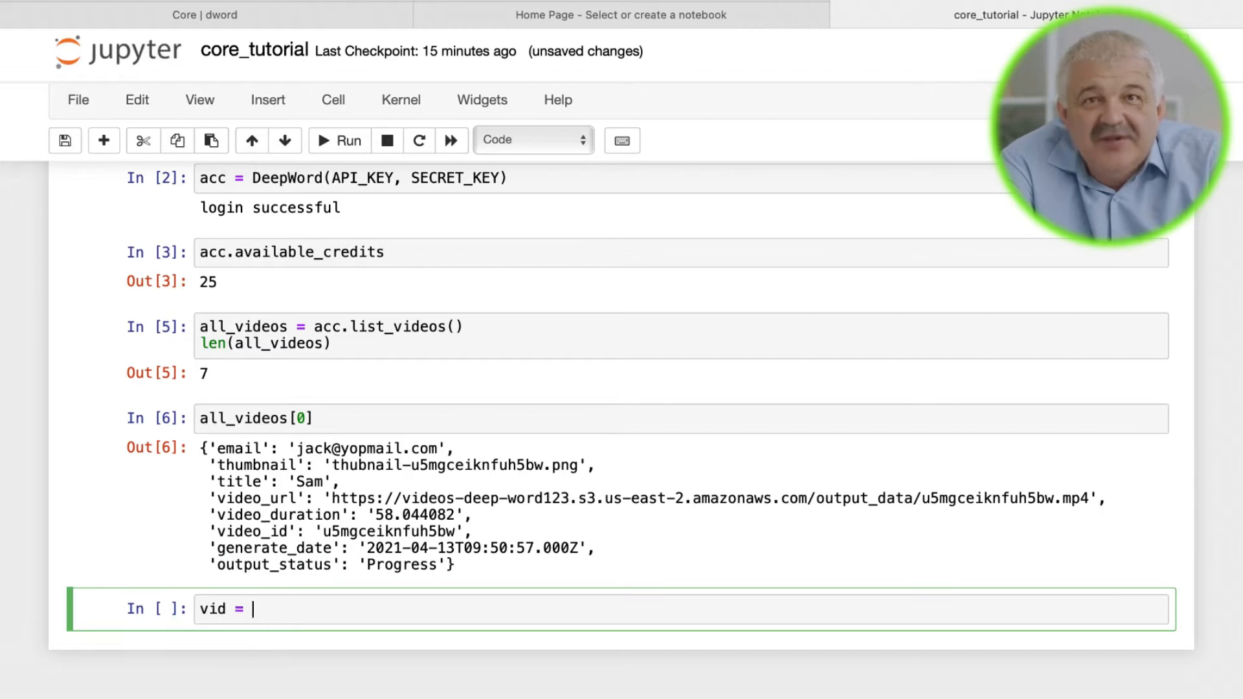
type("all_videos[0]")
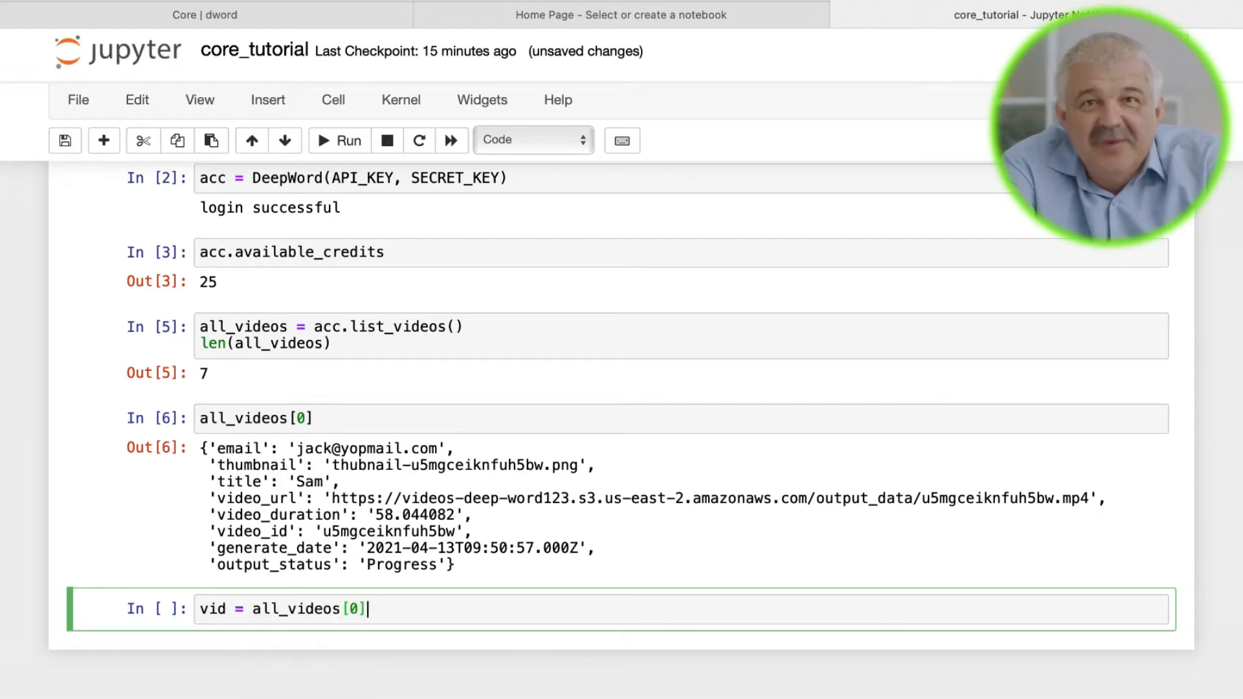
type("['video_id']")
type("acc")
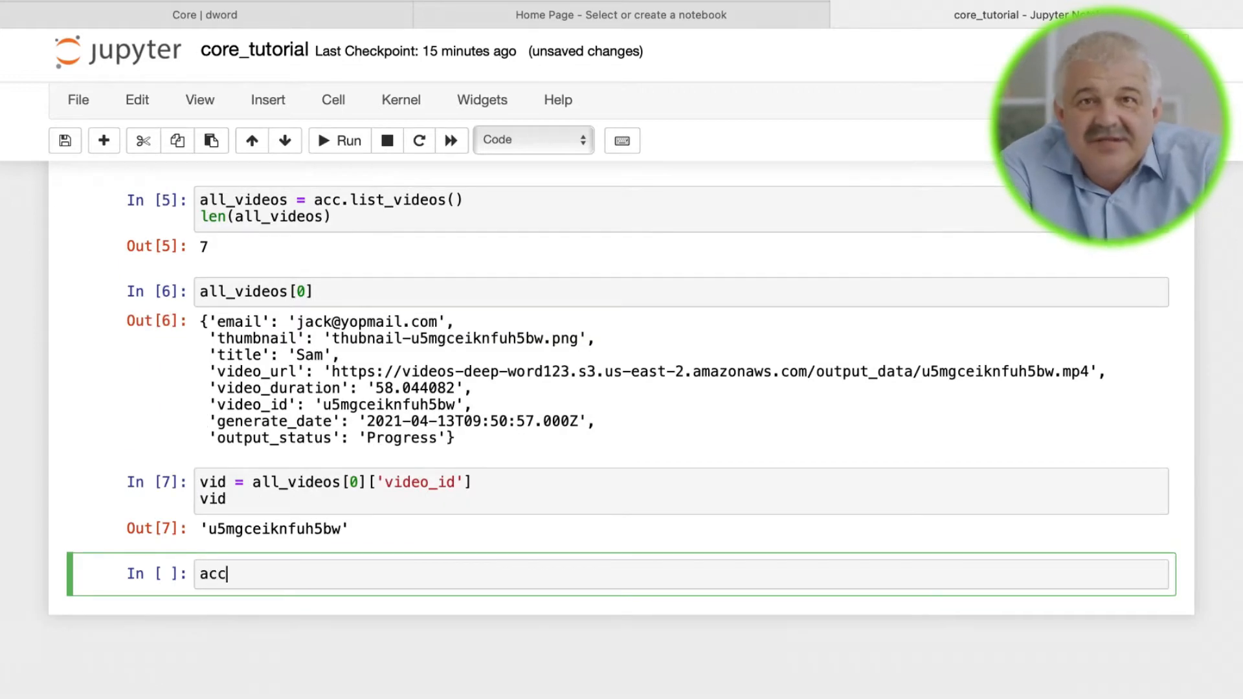
type(".download_video(vid")
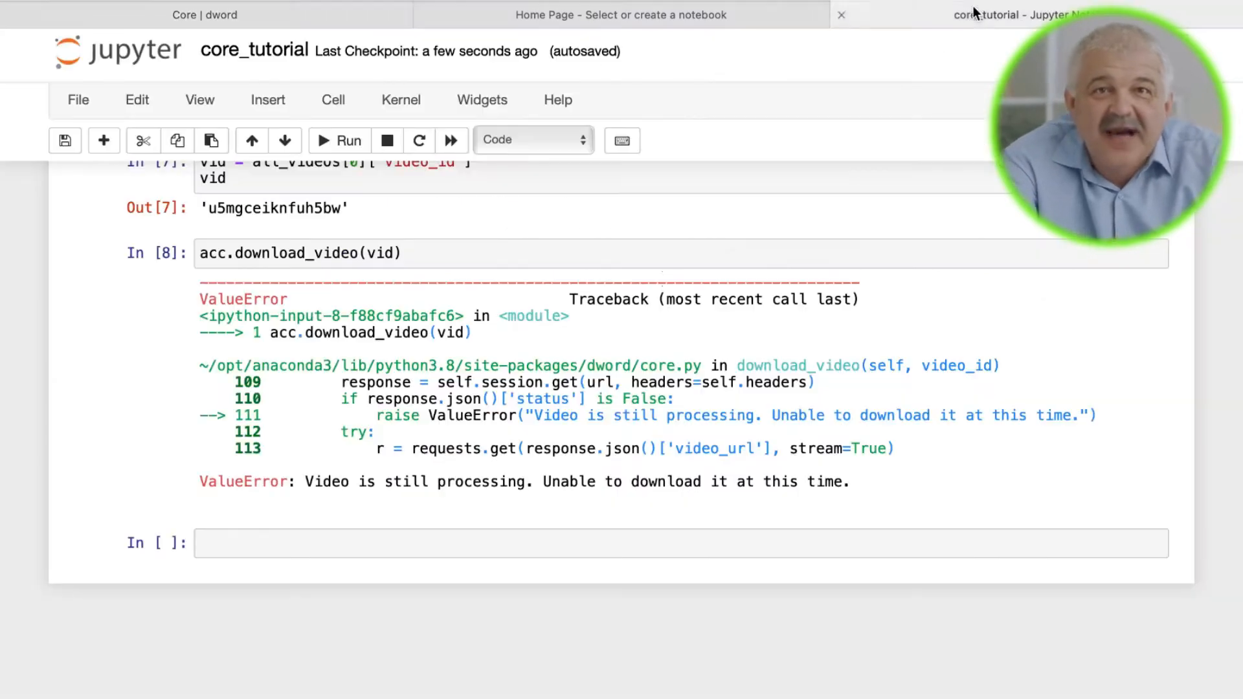
- Run acc.download_all_videos() and list the downloaded_videos folder
type("acc.d")
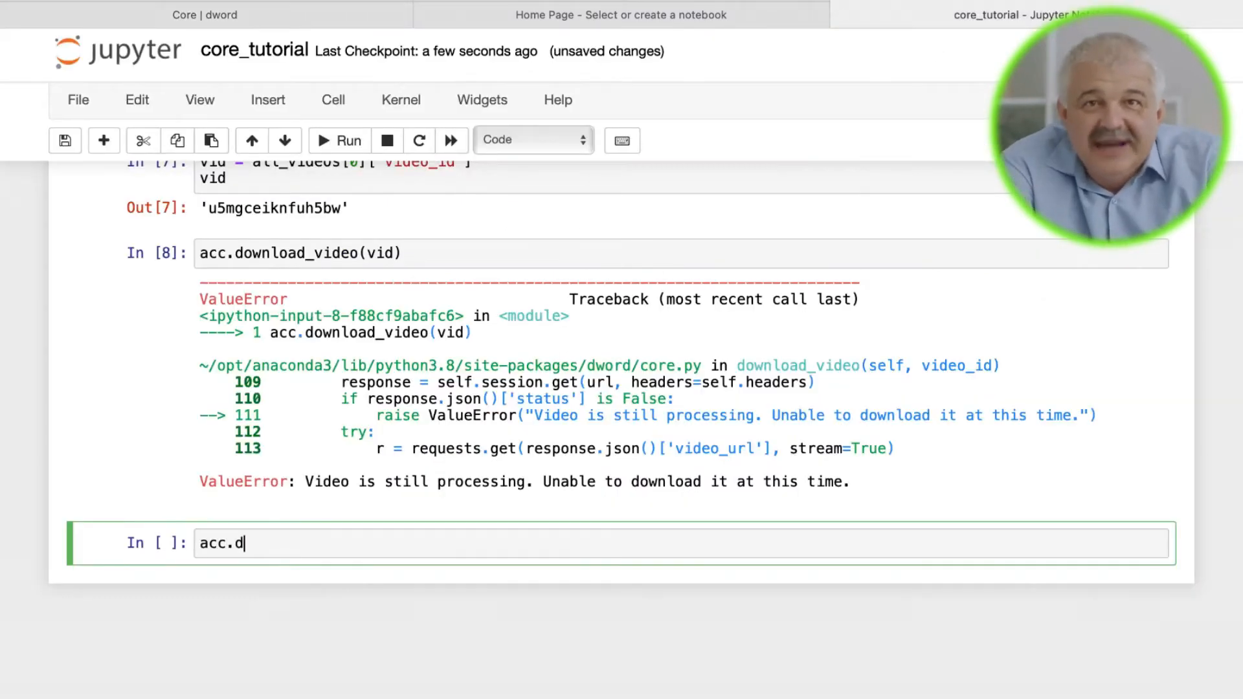
type("ownload_all_videos")
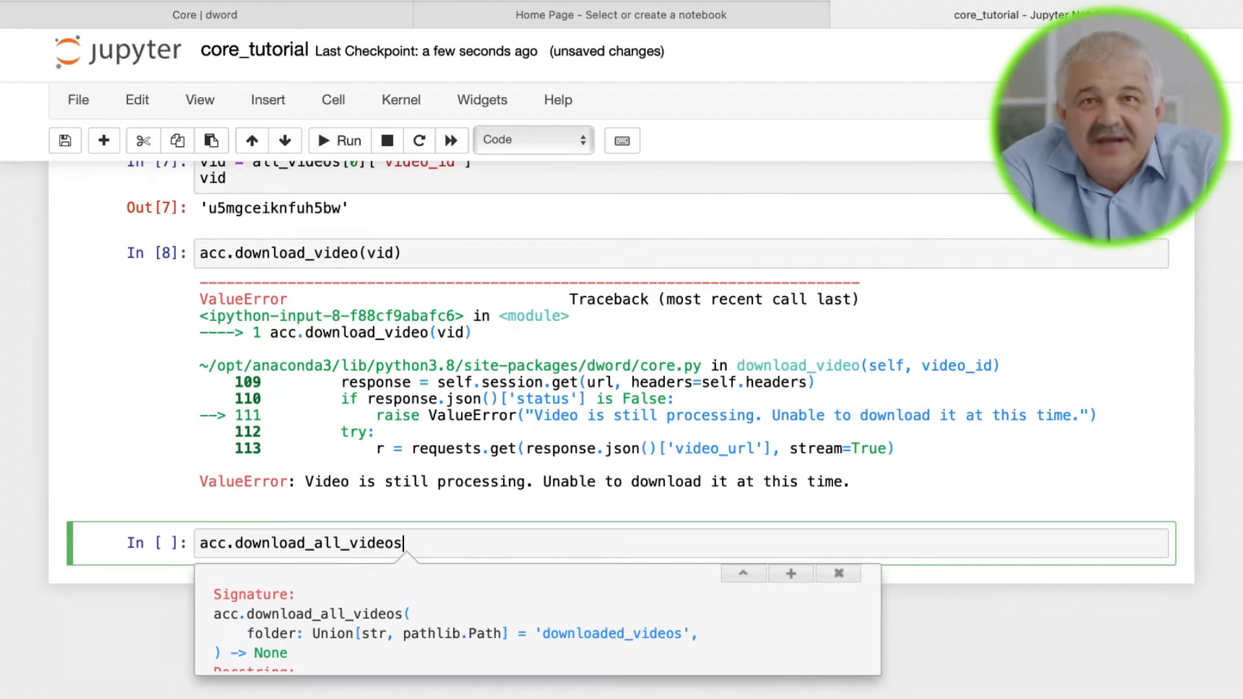
mouse_move(583, 635)
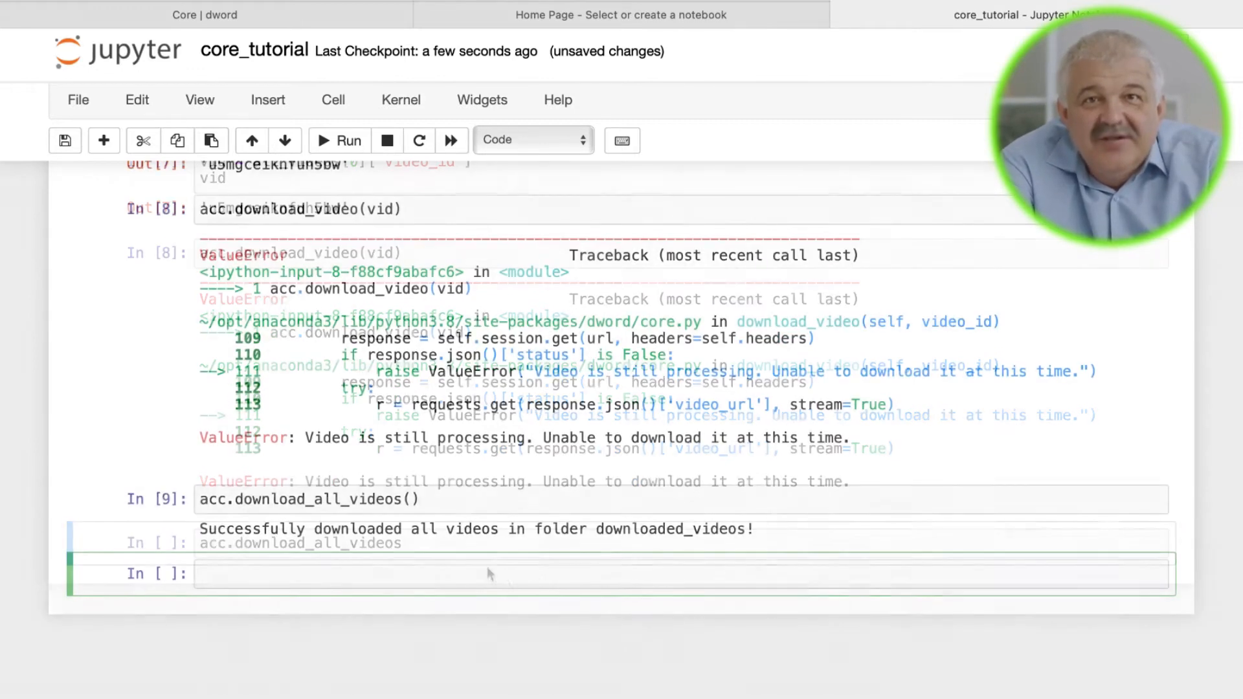
type("! ls downloaded_videos/")
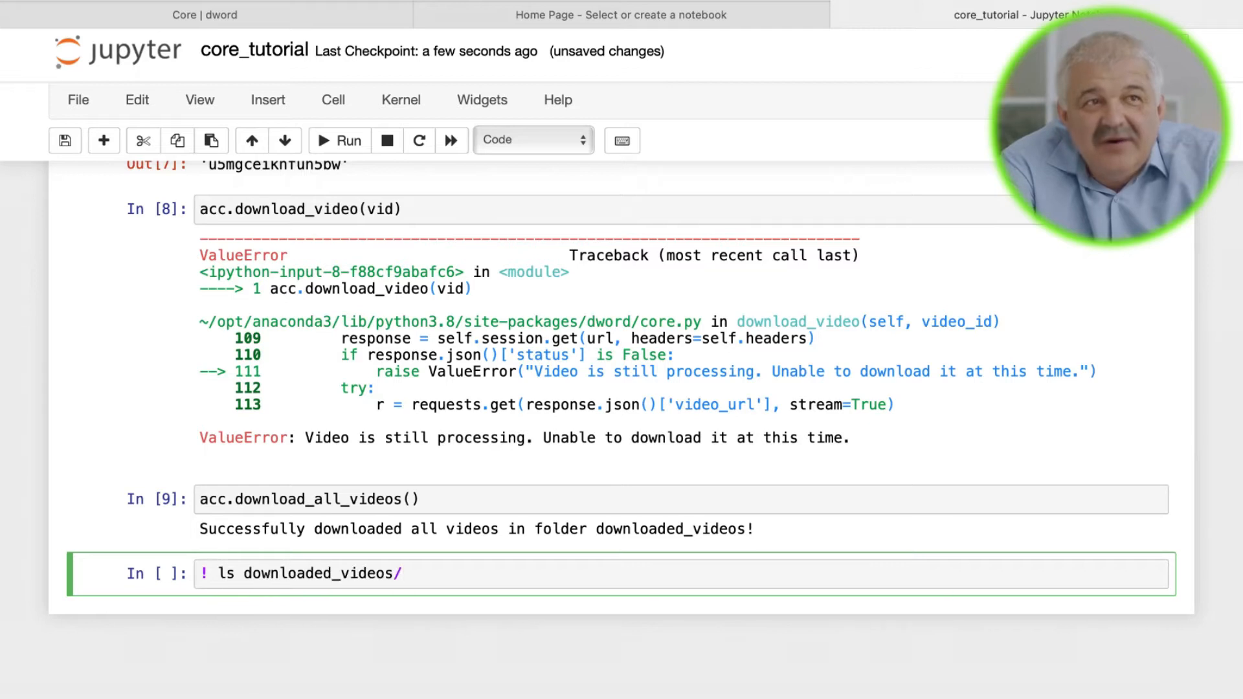
left_click(622, 15)
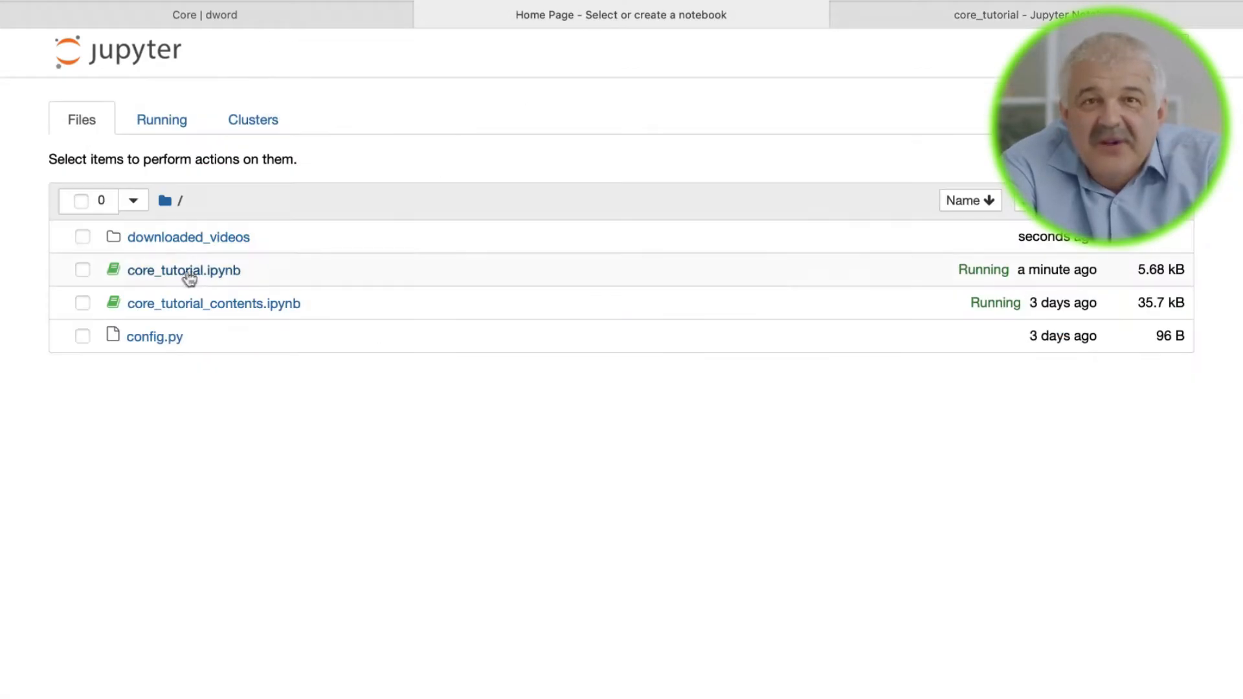
- Download all videos into 'folder1/folder2/folder3' in a new cell
left_click(183, 271)
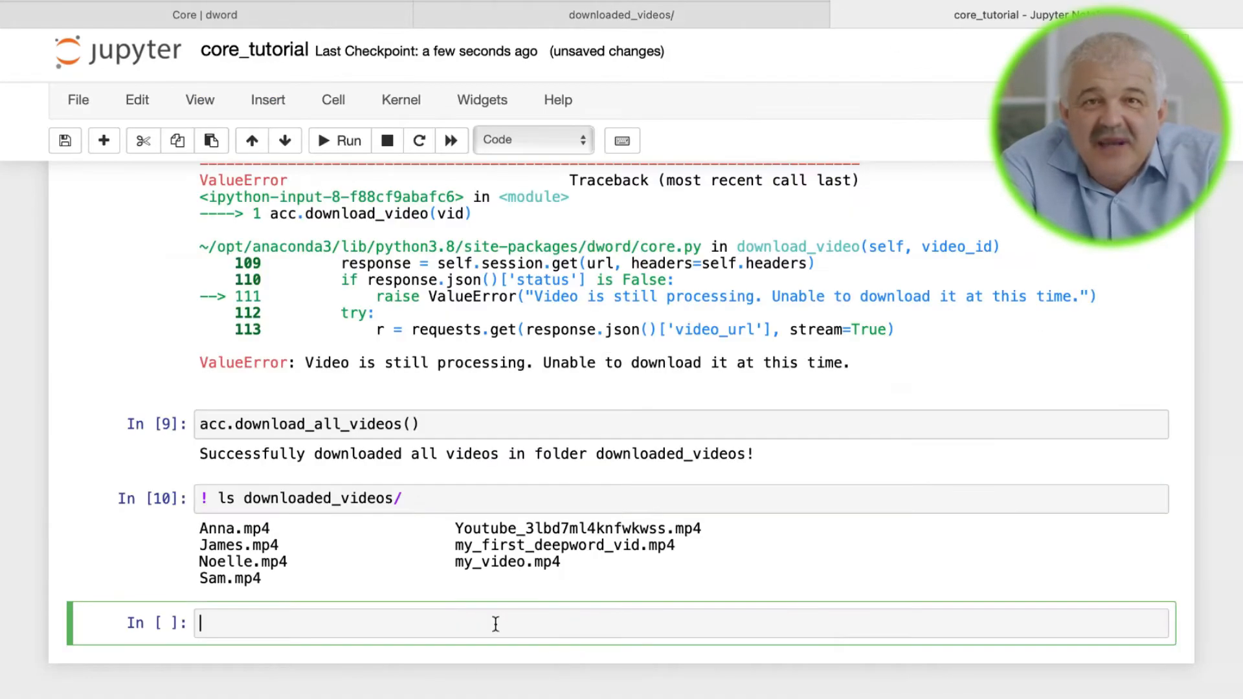
type("acc.download_all_videos('')")
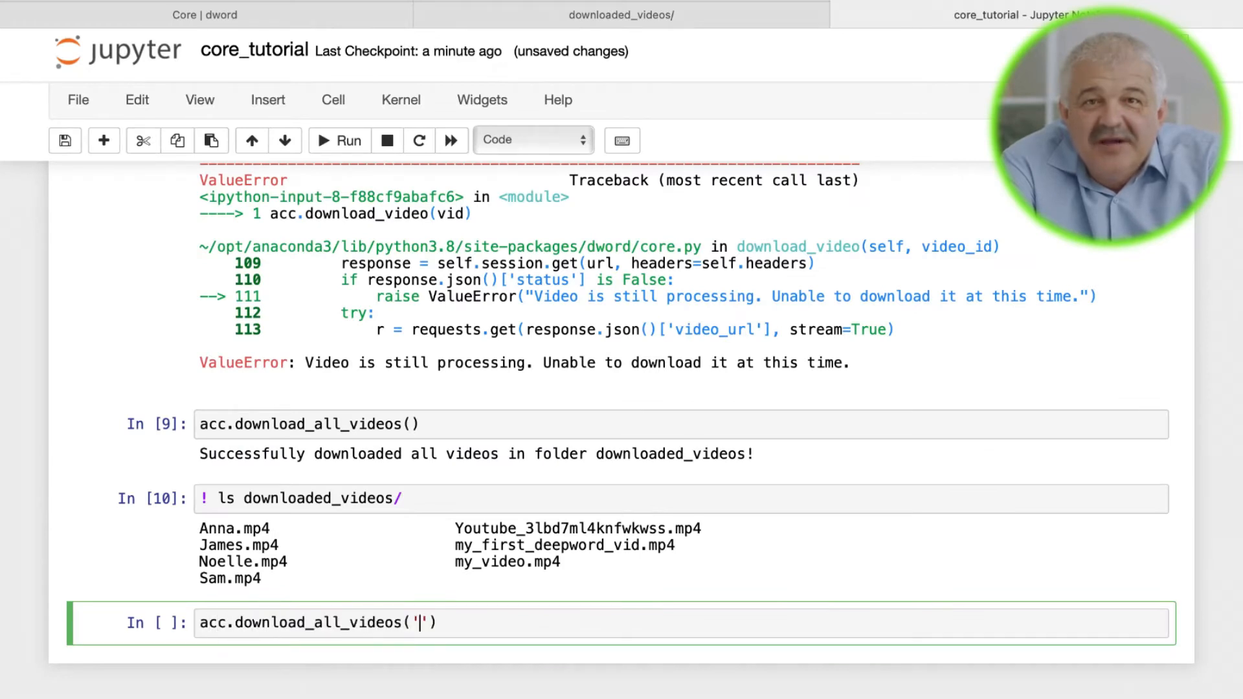
type("folder1/fo")
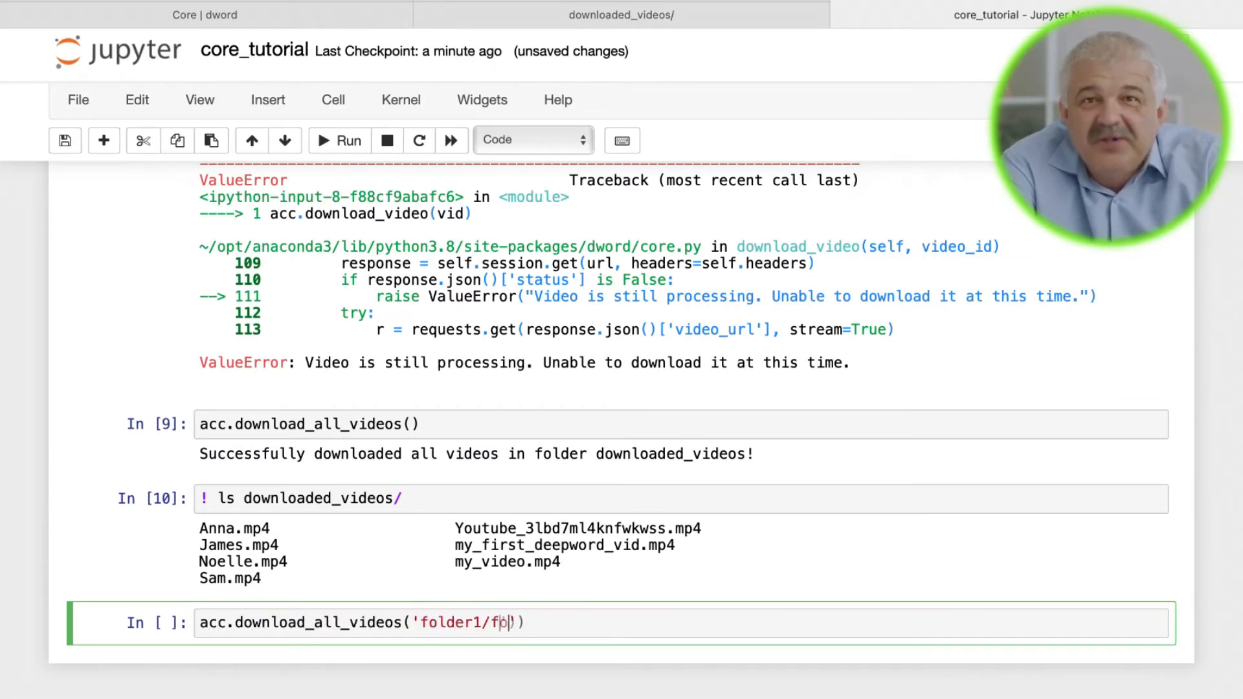
type("older2/folder3")
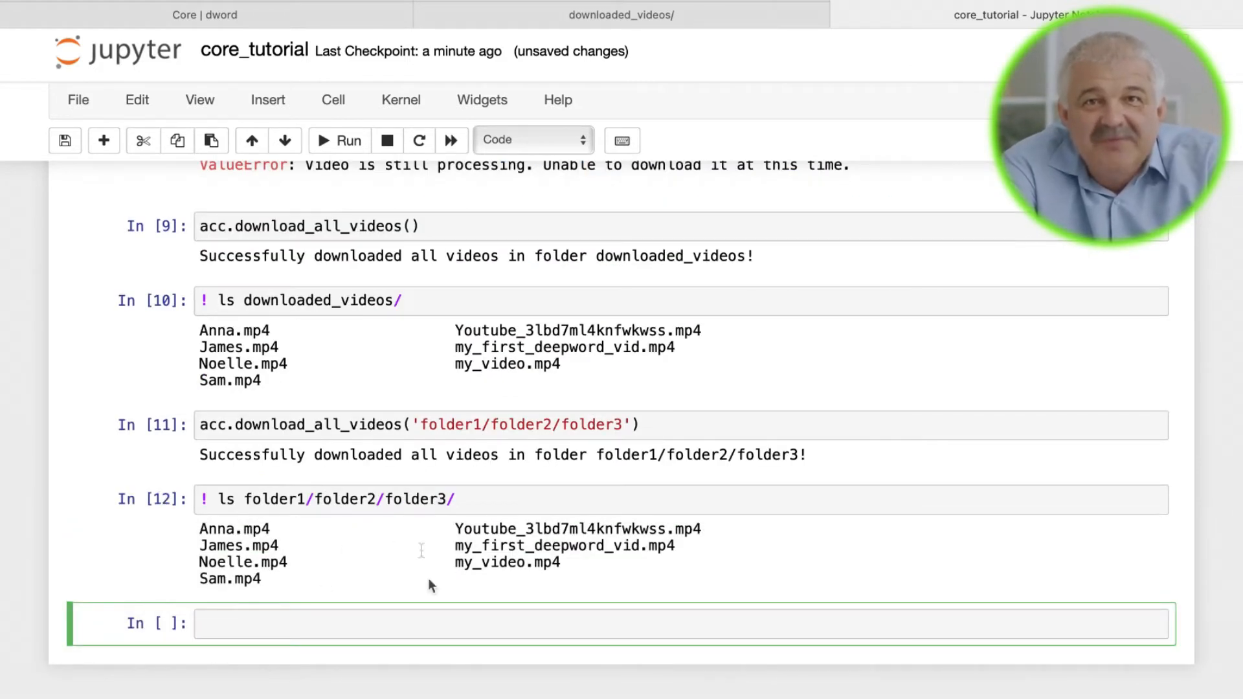
- Check the docs and downloaded_videos listing, then run download_video_actors() and download_audio_samples()
left_click(199, 15)
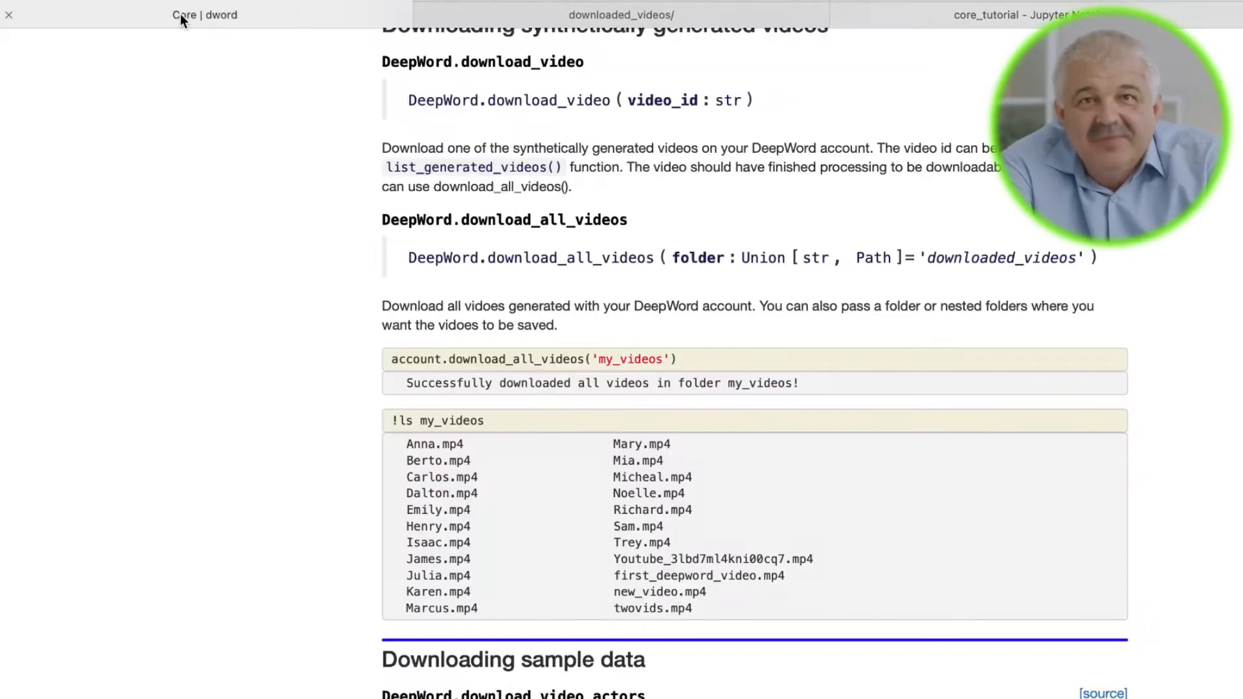
scroll("down", 3)
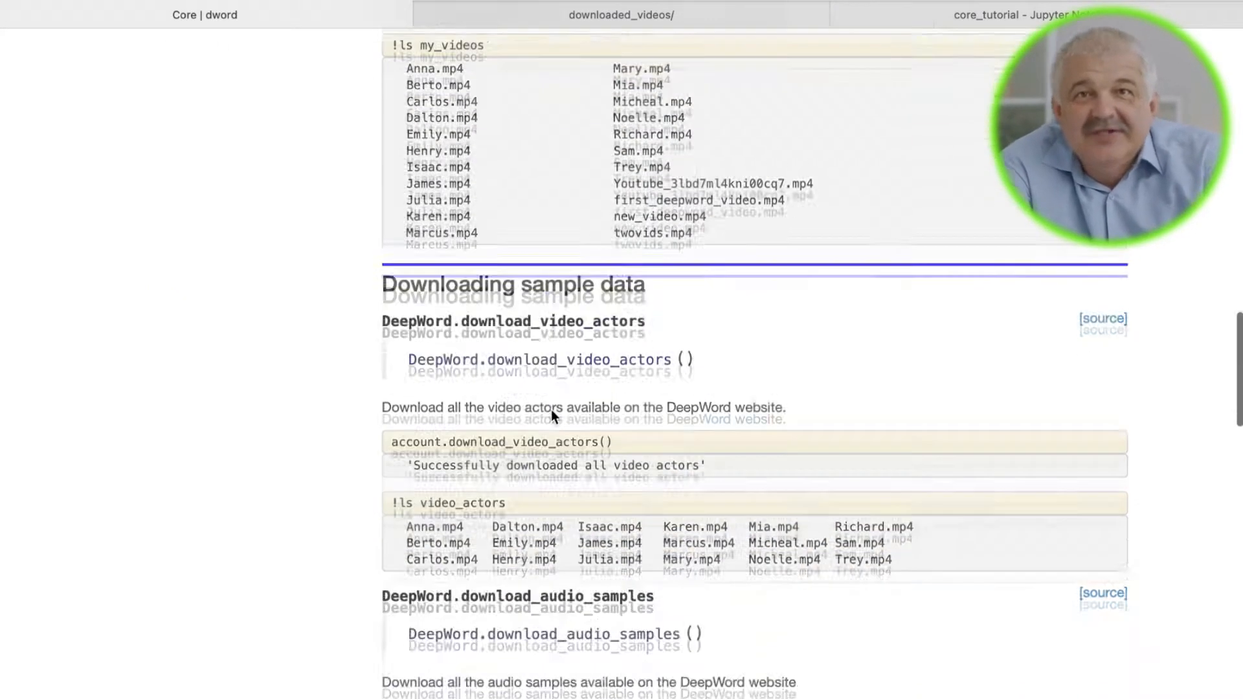
left_click(464, 14)
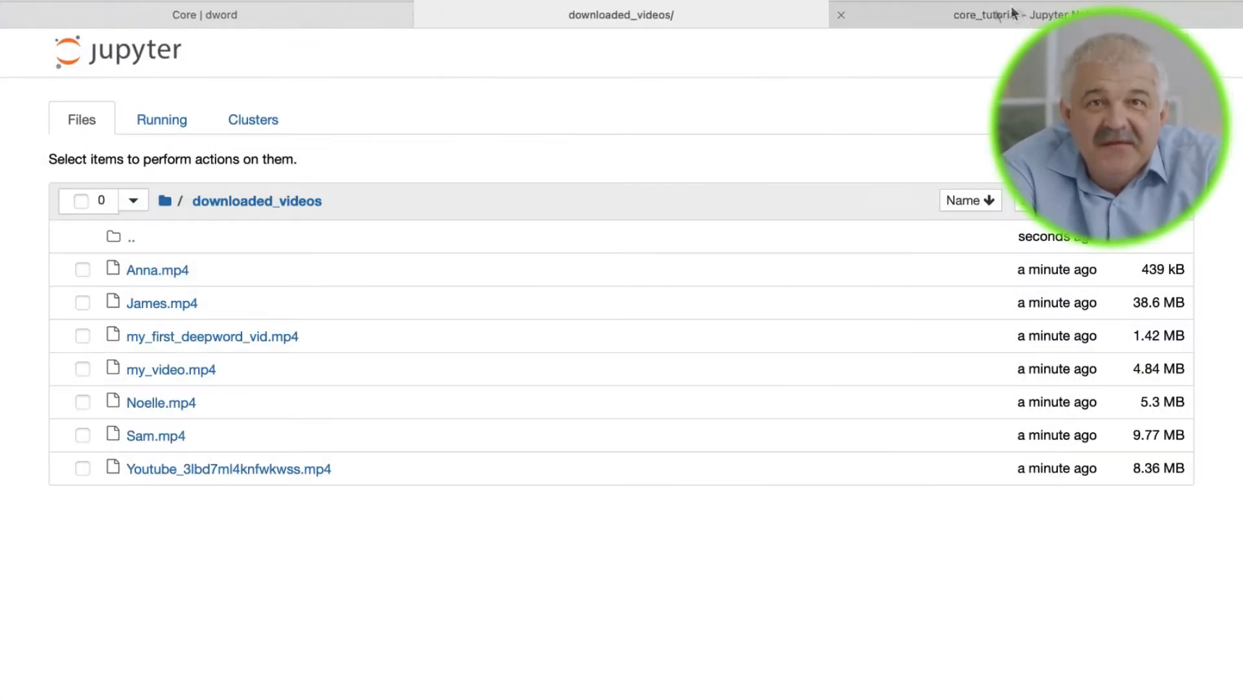
left_click(986, 14)
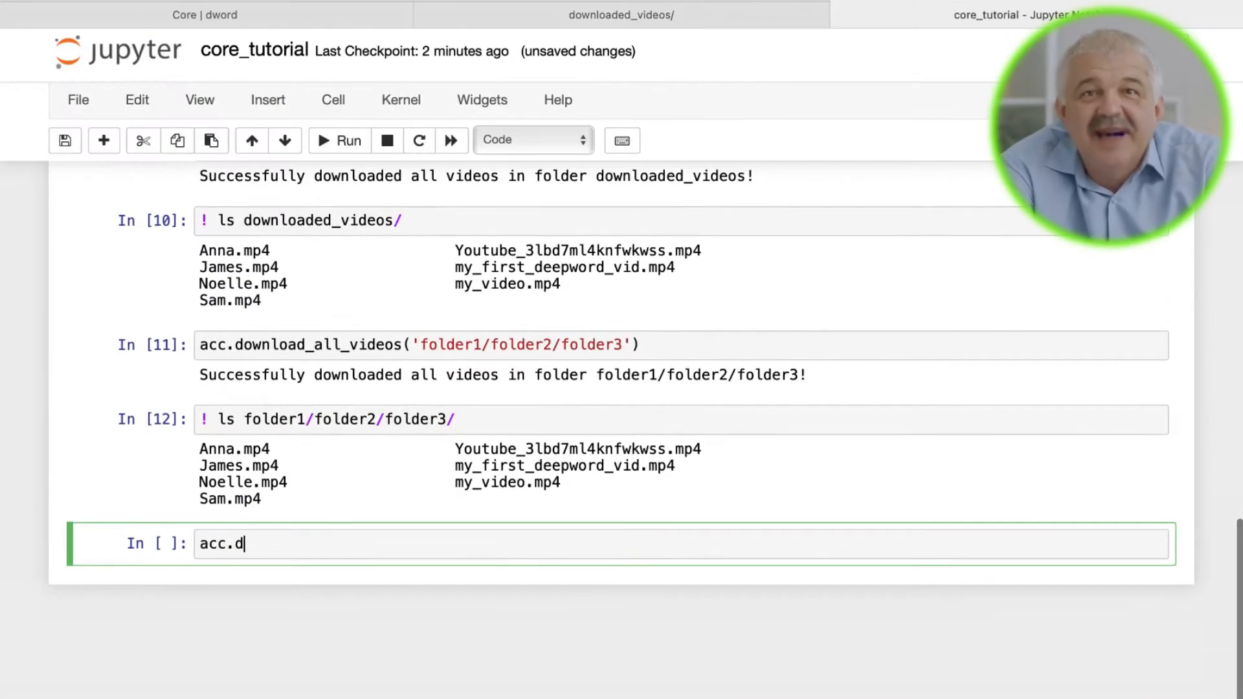
type("ownload_video_actors(")
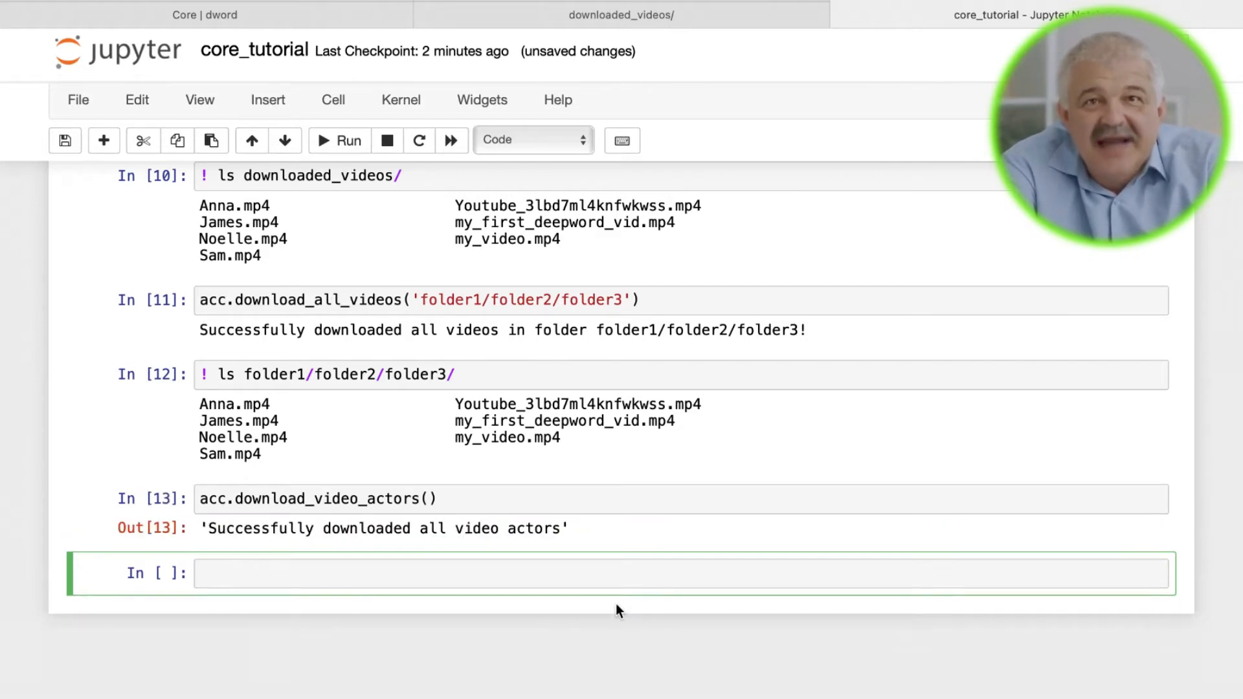
type("acc.download_audio_samples(")
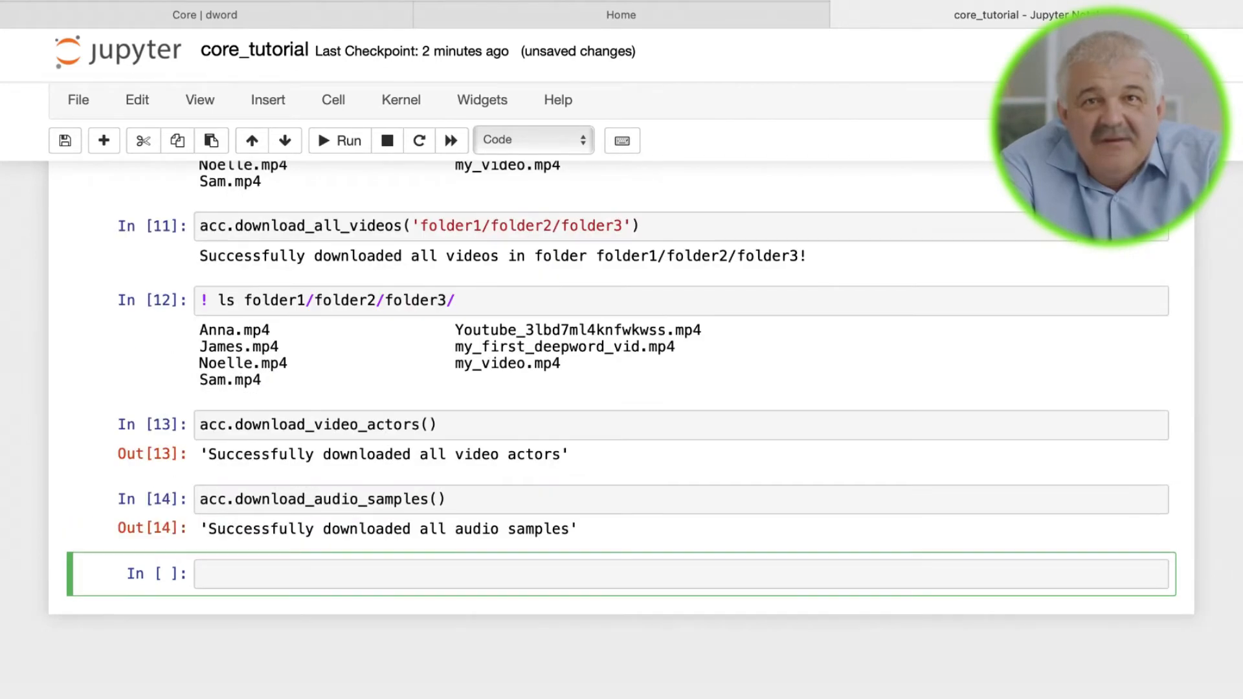
left_click(620, 14)
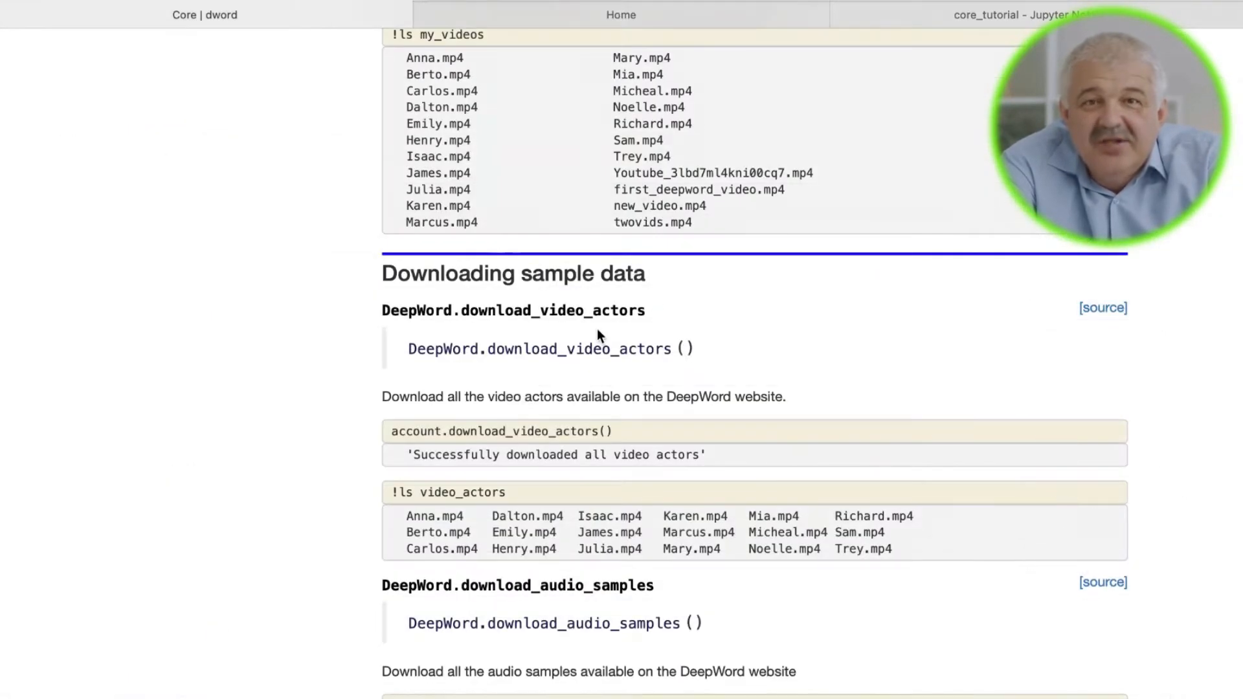
scroll("down", 3)
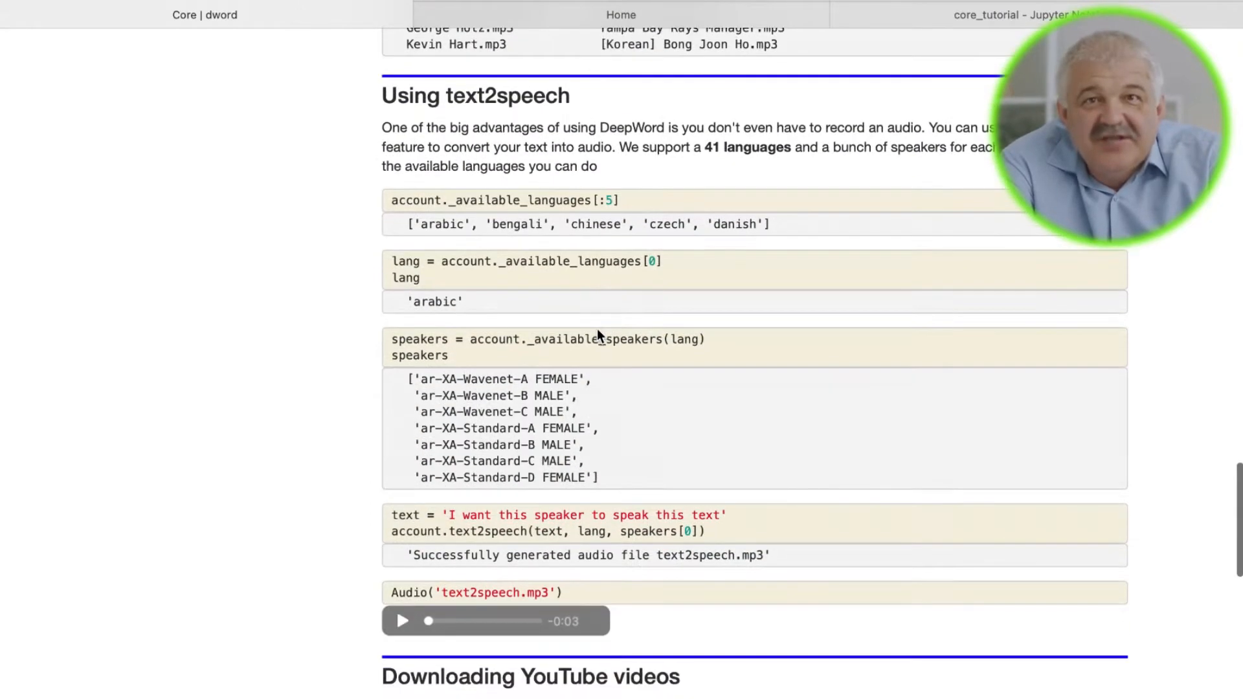
double_click(749, 147)
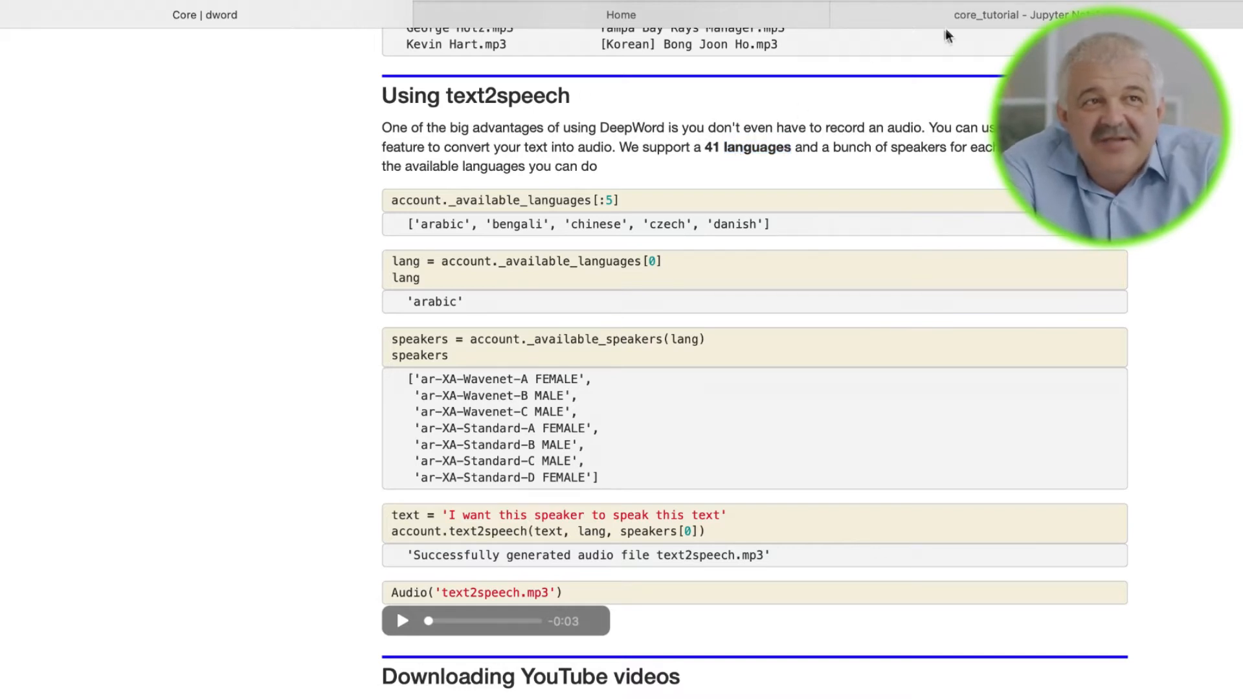
left_click(1012, 15)
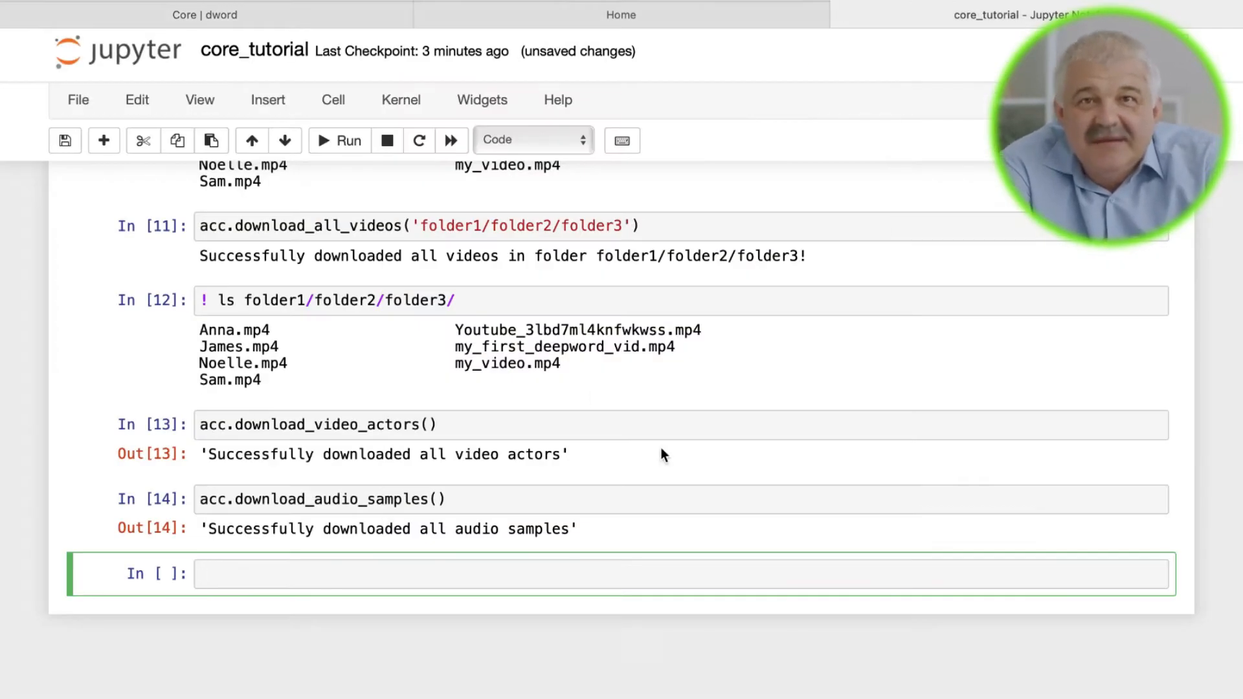
- List available languages and speakers, then set text and lang = acc._available_languages[8]
type("#check the avail lans")
type("acc.")
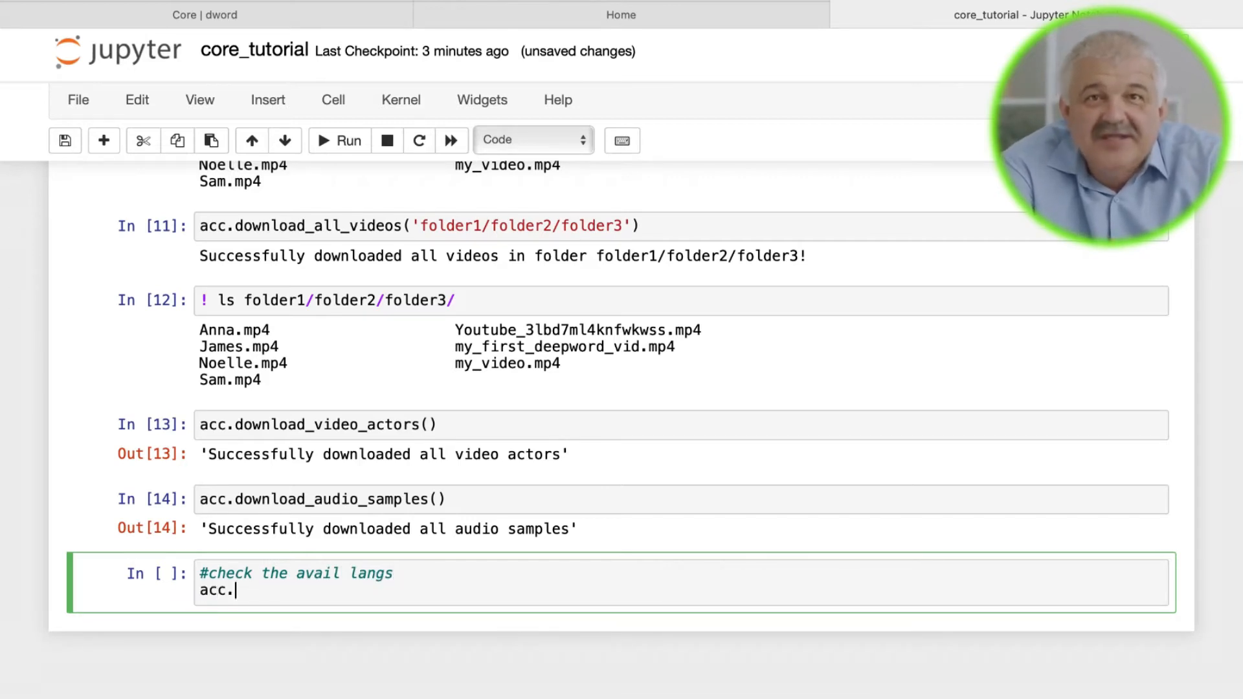
type("_available_languages")
type("text = 'This is some text that I want this speaker to ")
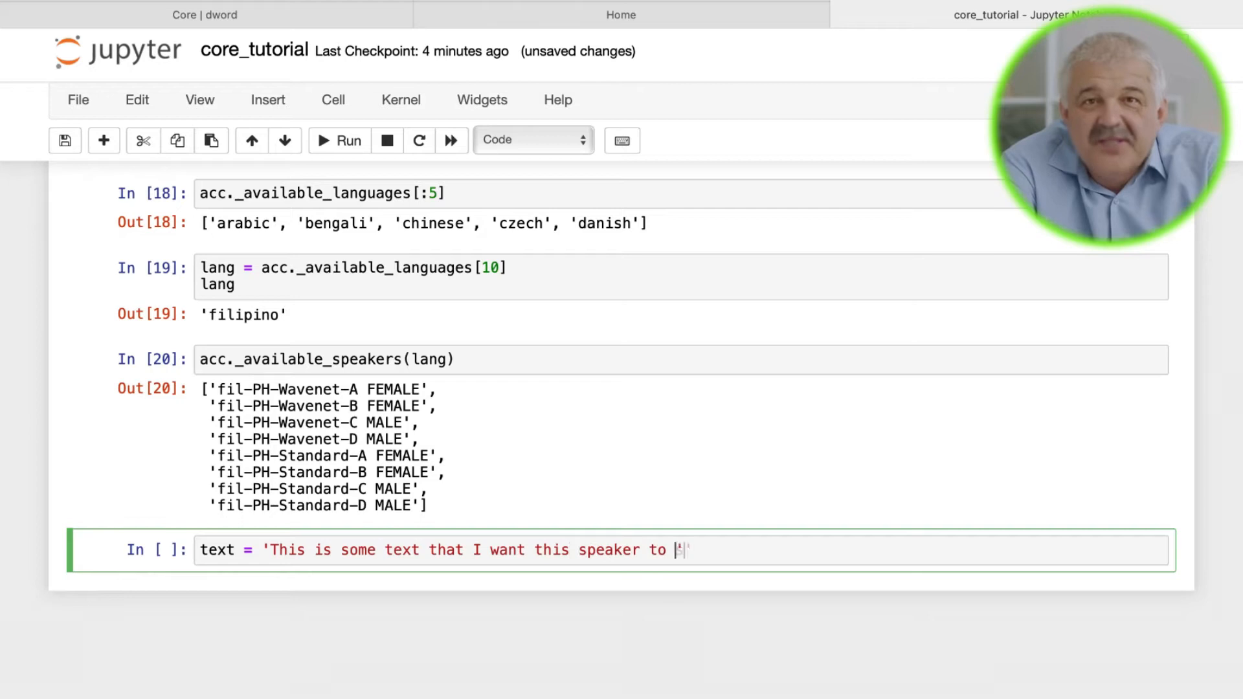
type("say'")
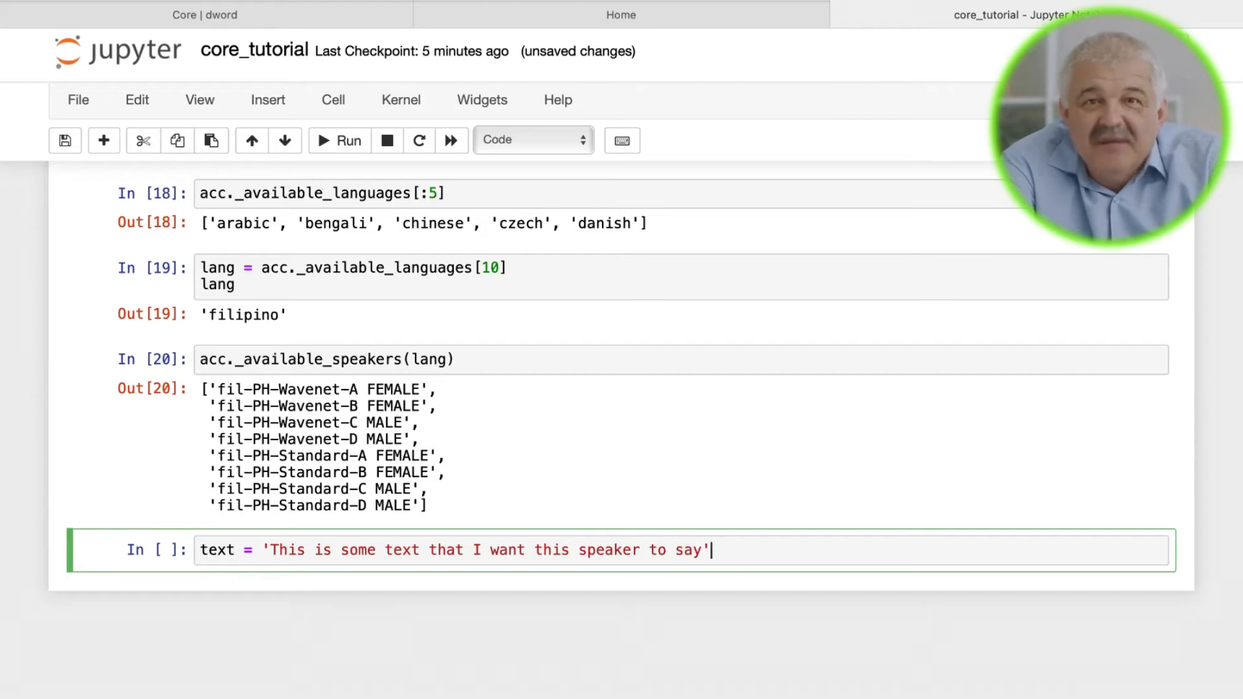
type("lang = ac")
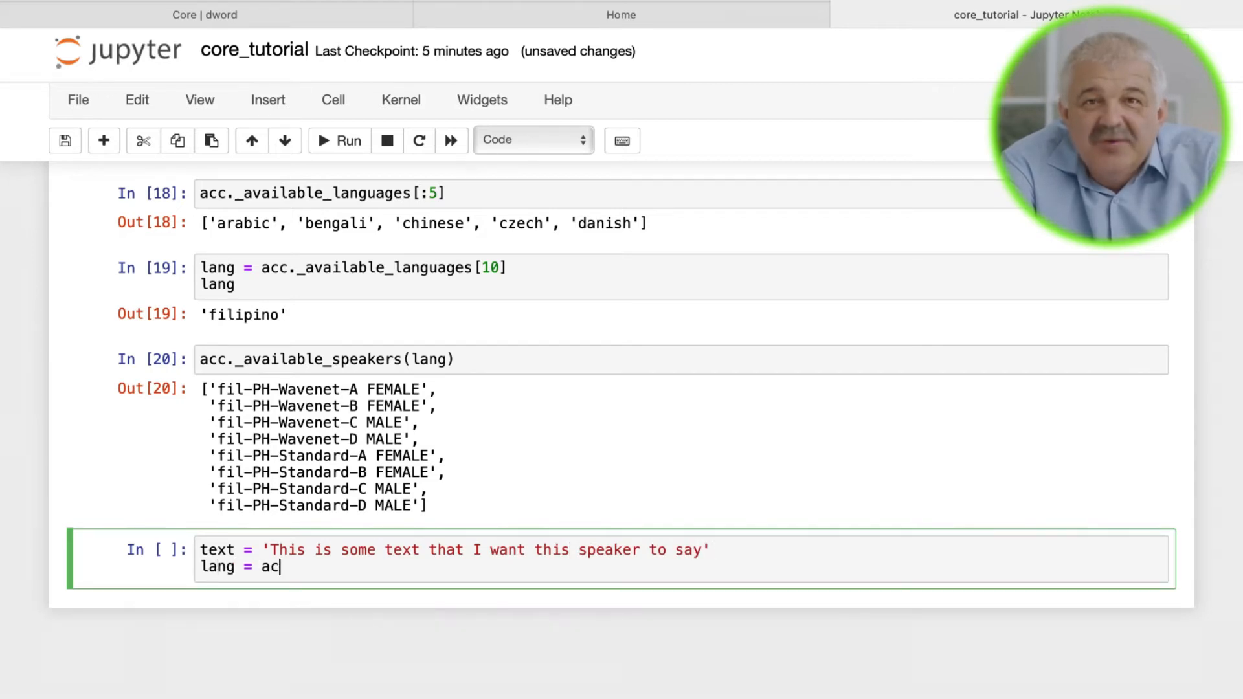
type("c._available_languages[]")
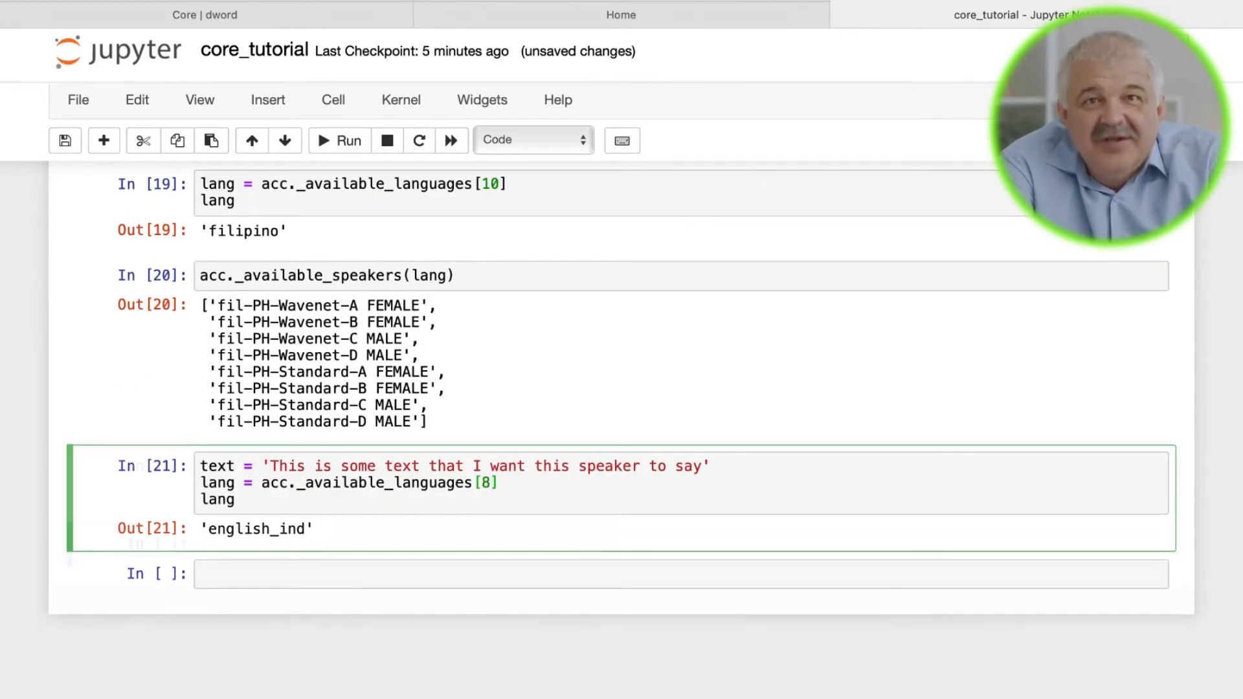
left_click(338, 140)
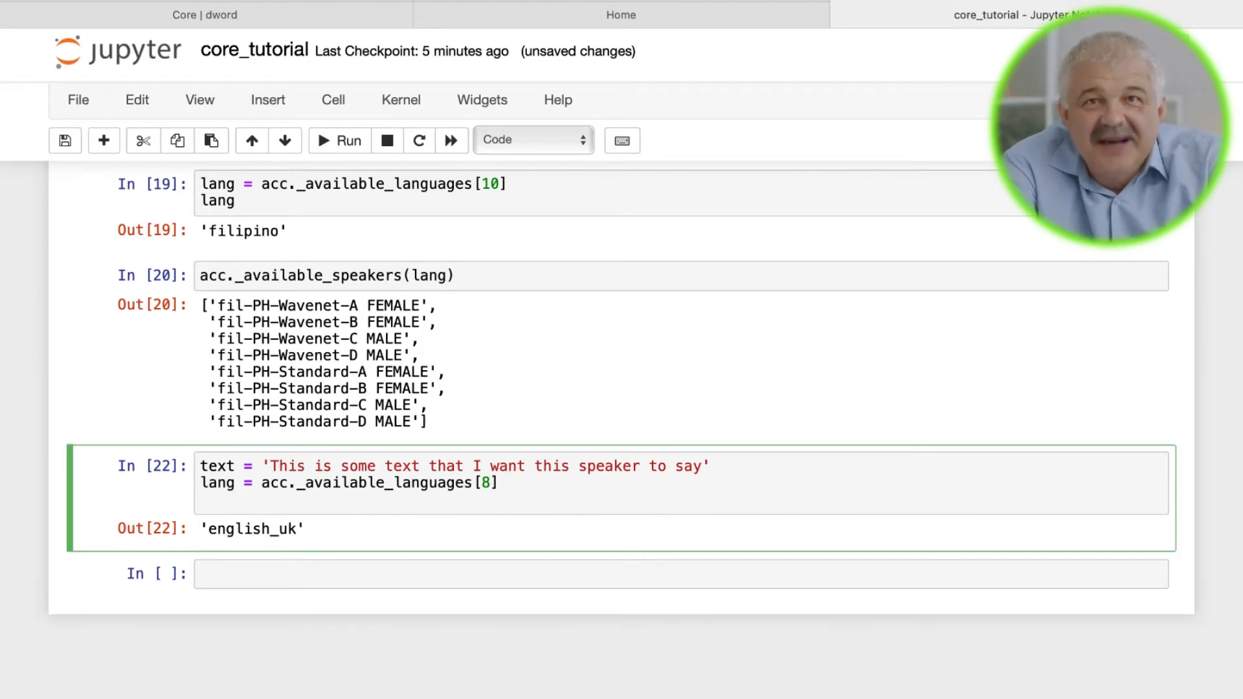
type("speaker = acc._")
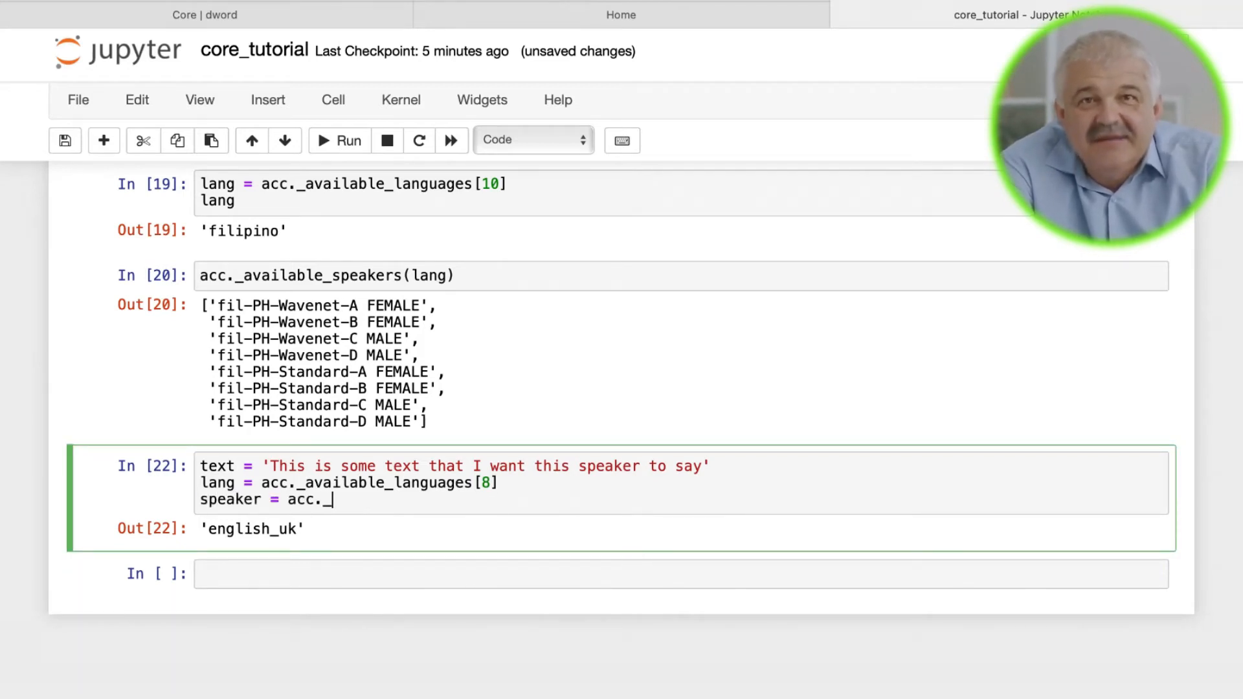
- Generate text2speech.mp3 with an English UK speaker, play it, and copy the demo's YouTube link
type("_available_speakers(lang)[0")
type("acc.text2speech(text ")
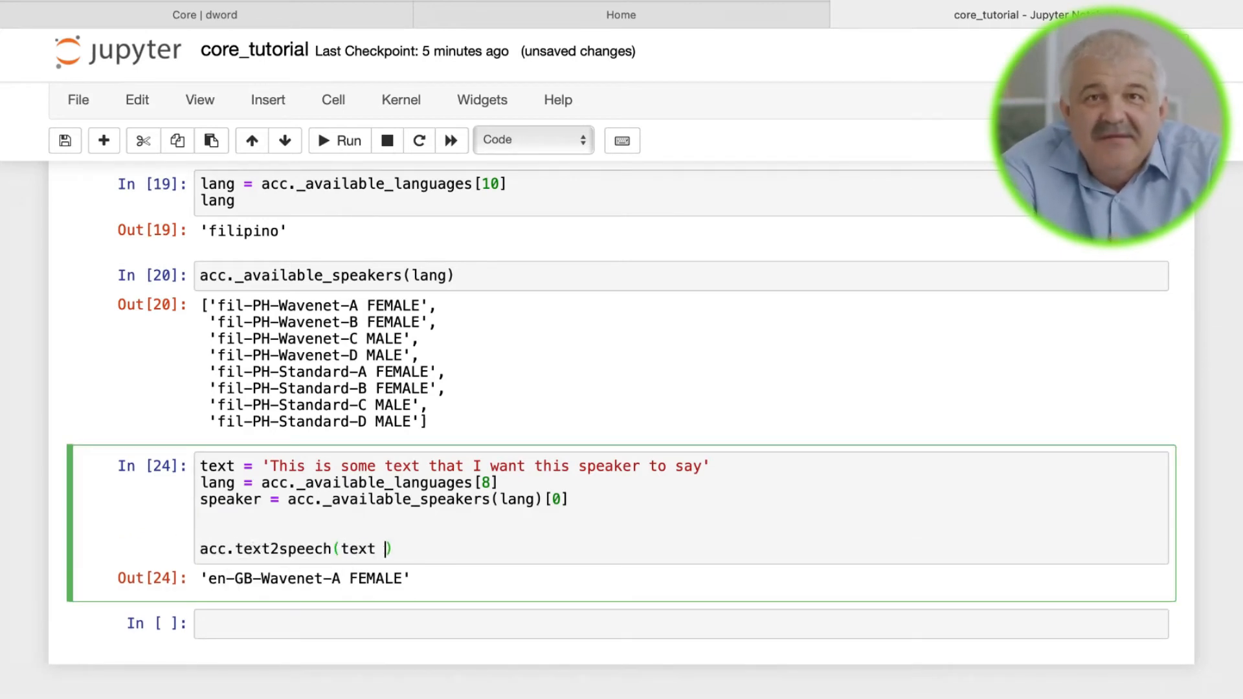
type(",")
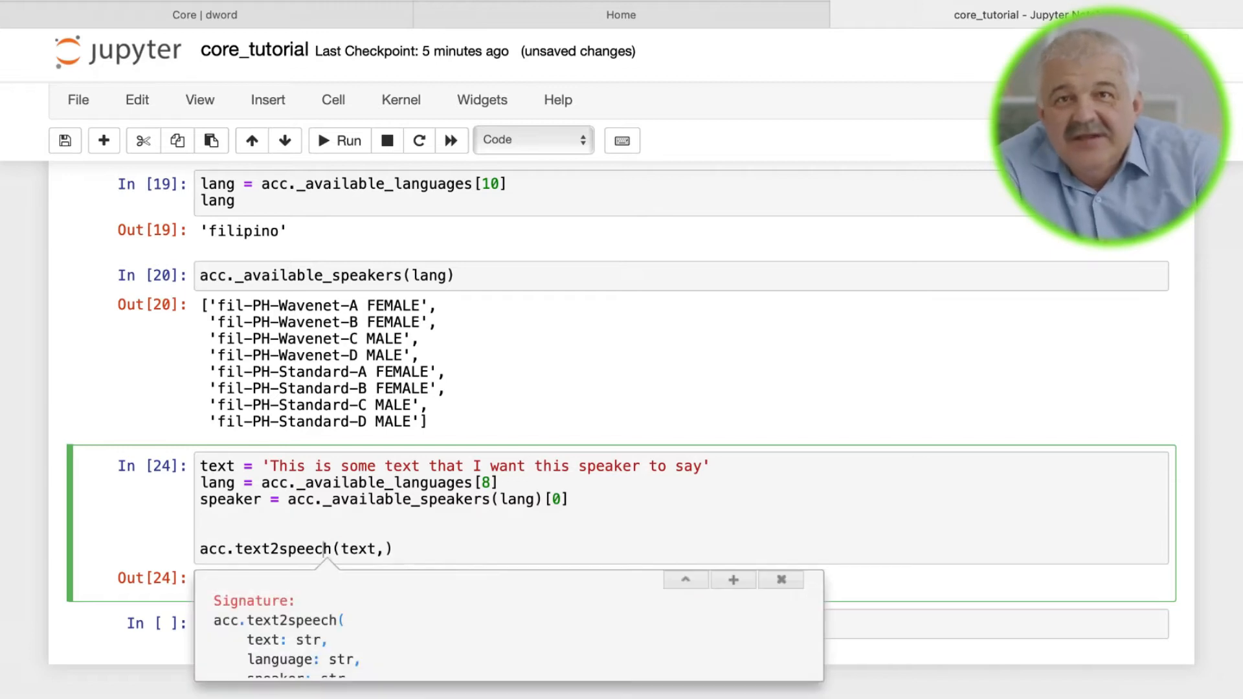
scroll("down", 3)
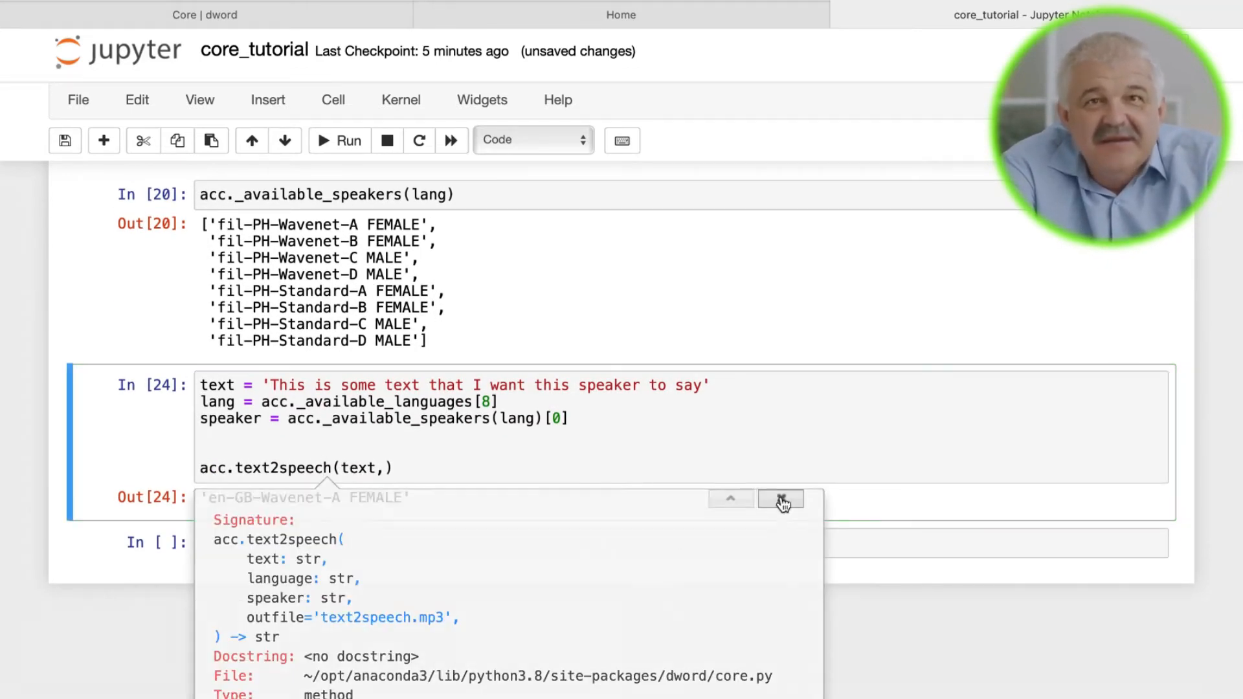
type("lang,")
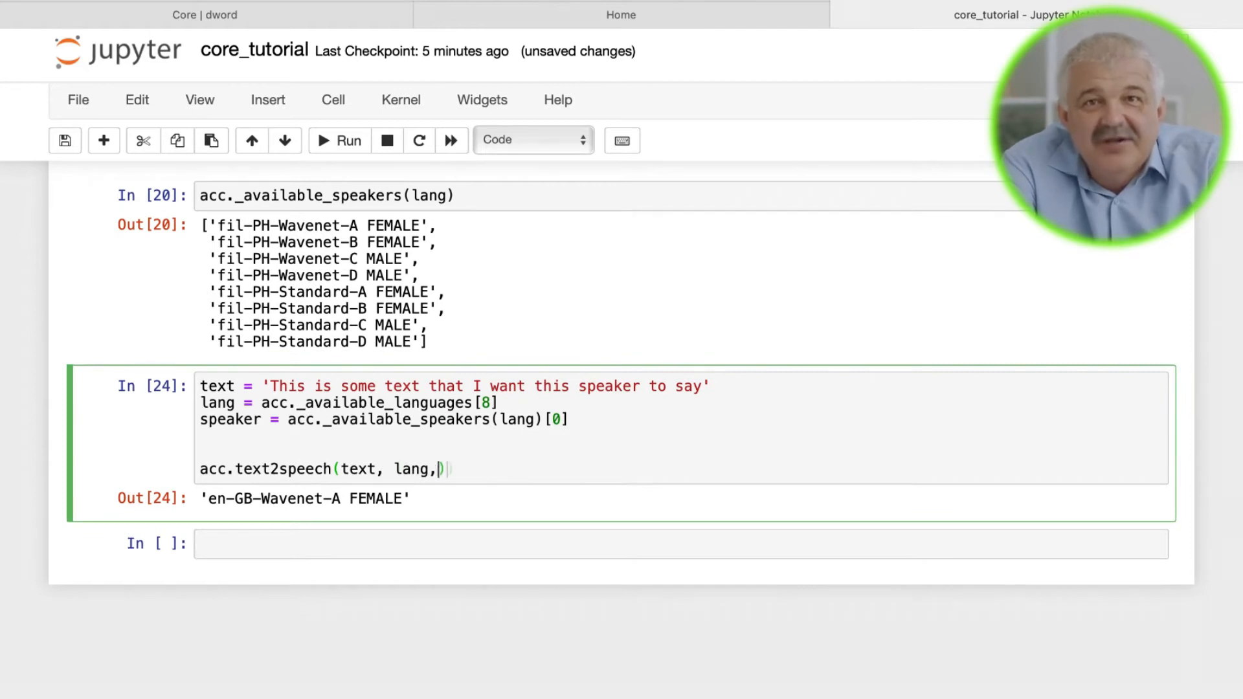
type("speaker")
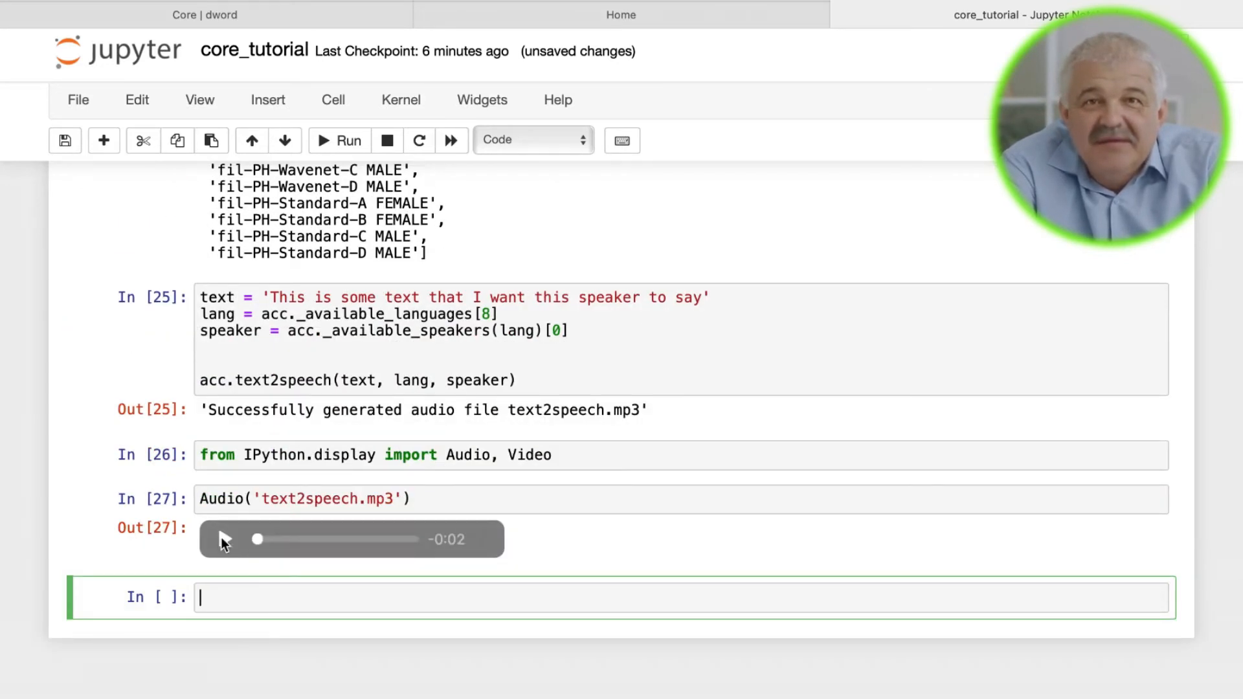
left_click(226, 539)
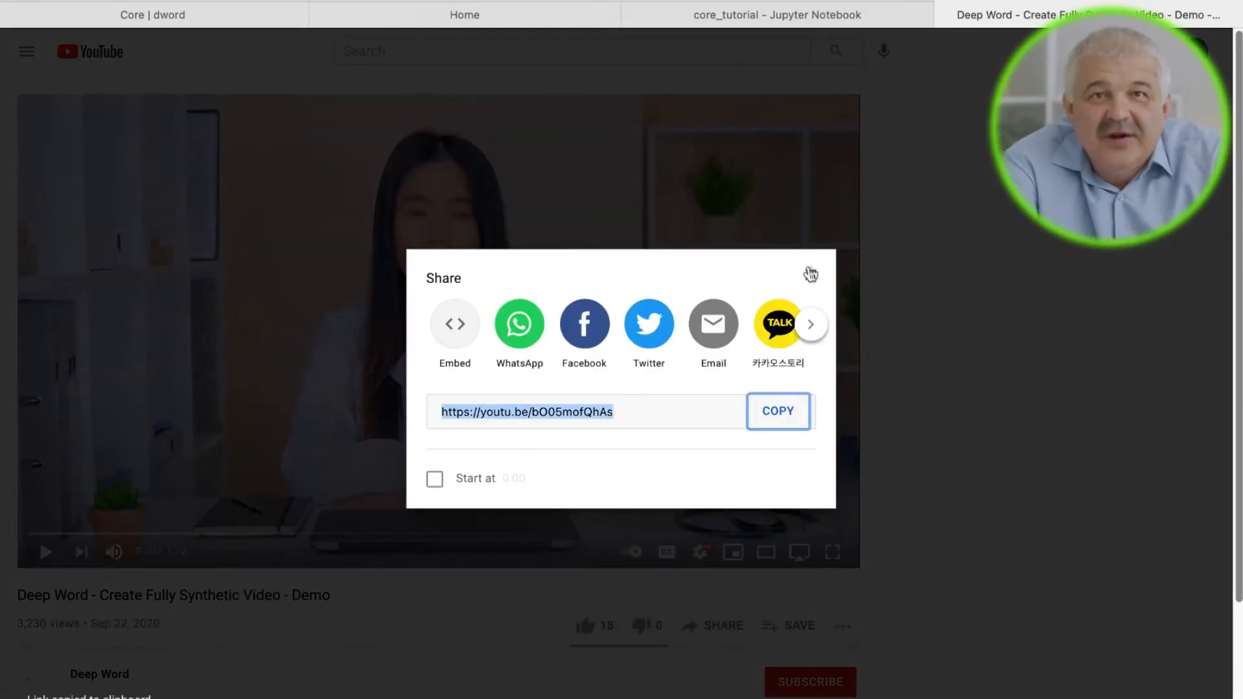
left_click(782, 15)
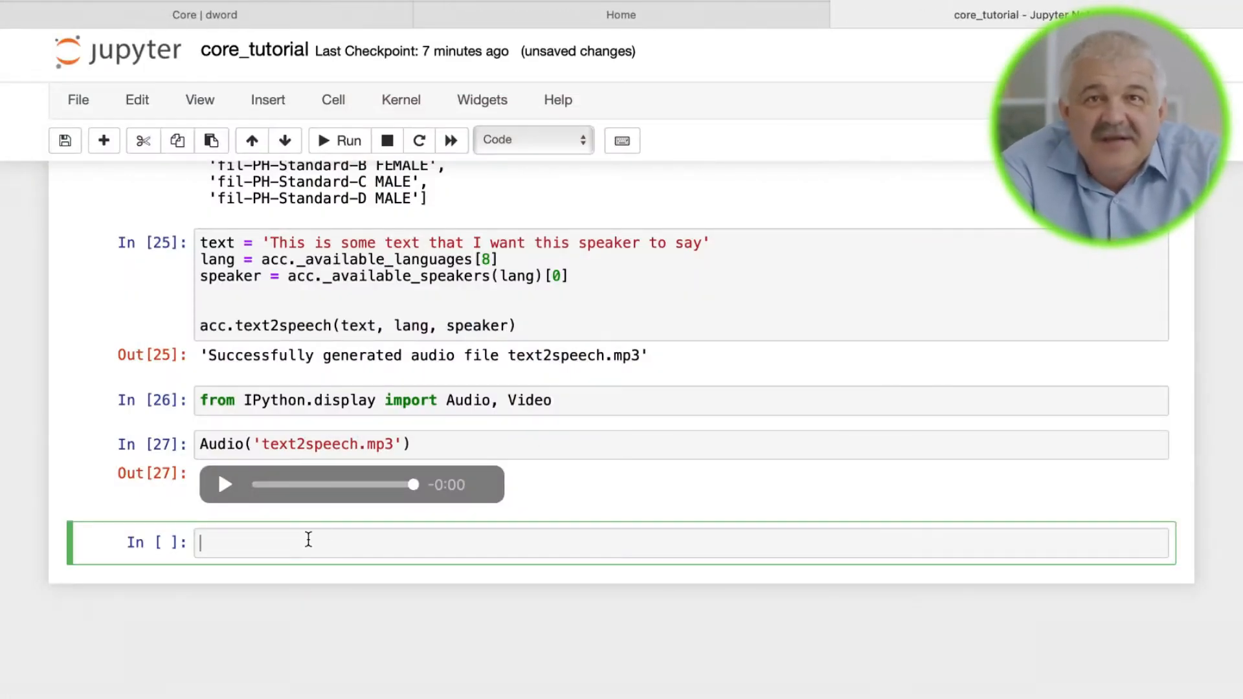
- Download the Deep Word demo from url with acc.download_youtube_video, then its audio track
type("acc.download_youtube_video(url")
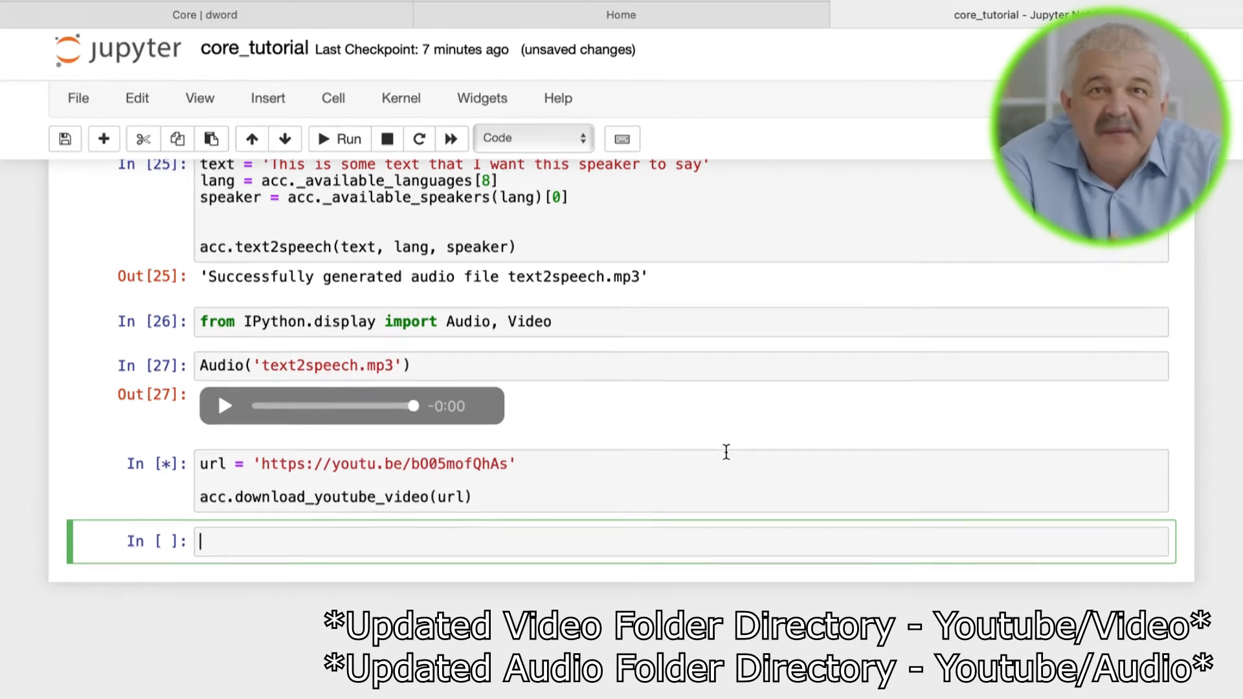
left_click(621, 14)
type("ac")
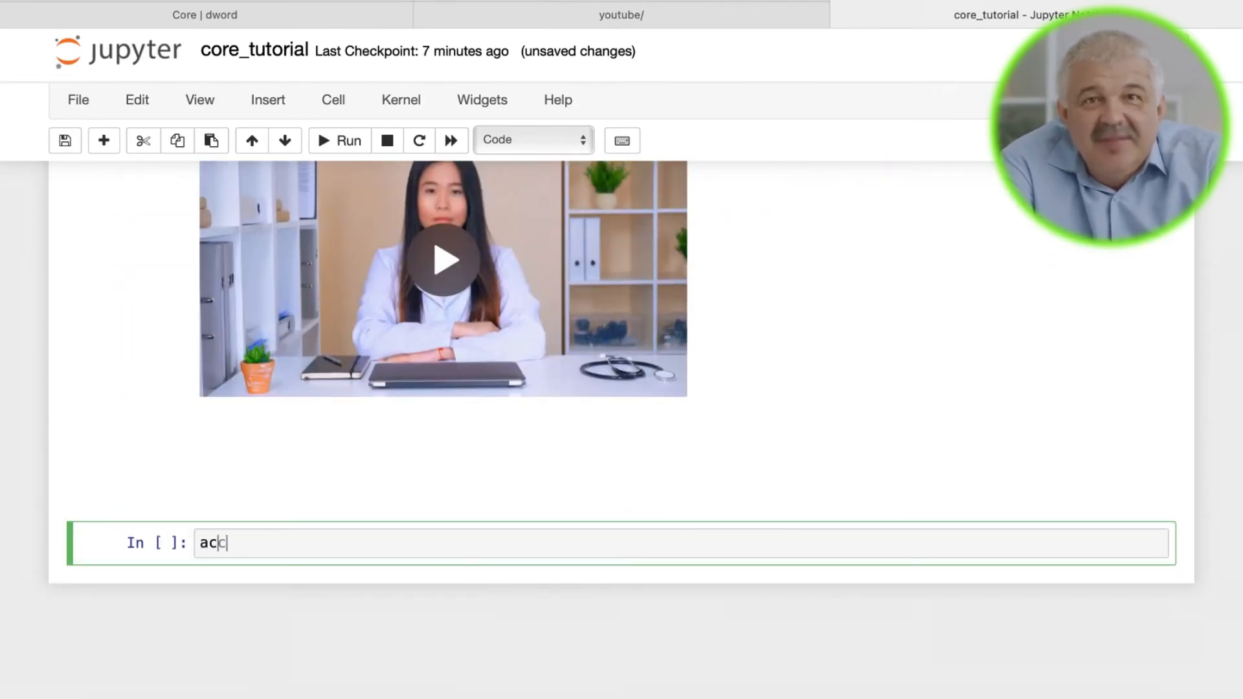
type("c.download_youtube_video")
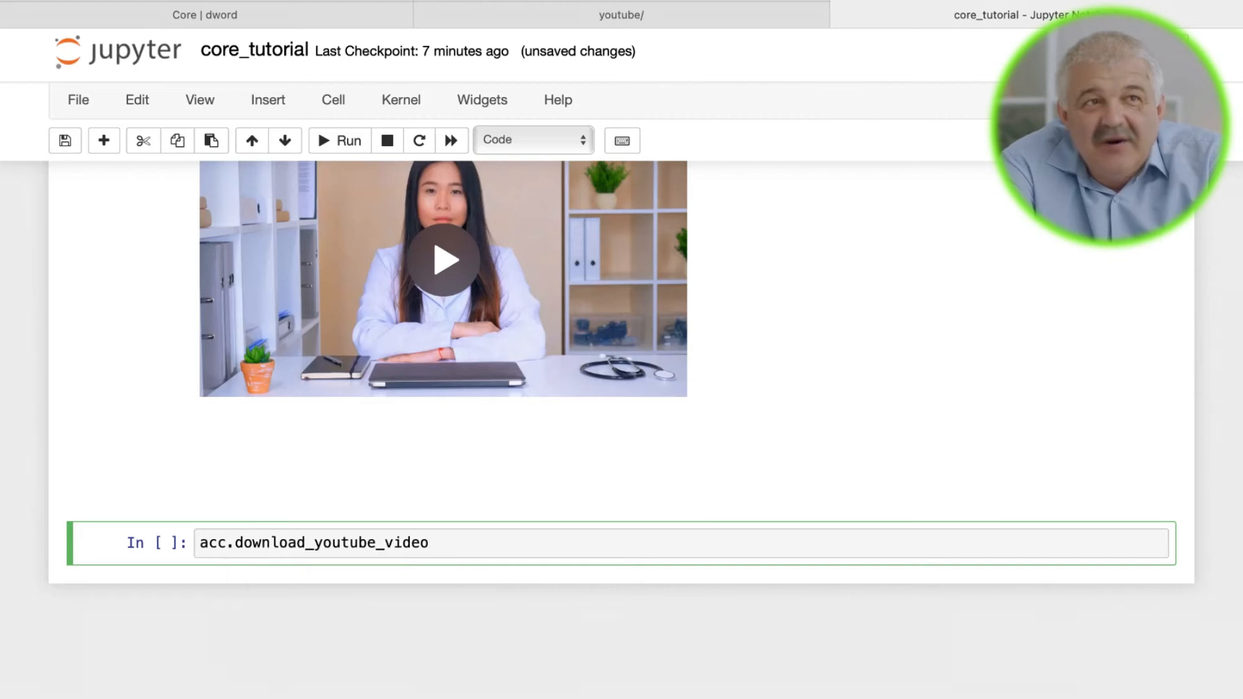
type("(url, types = 'audio")
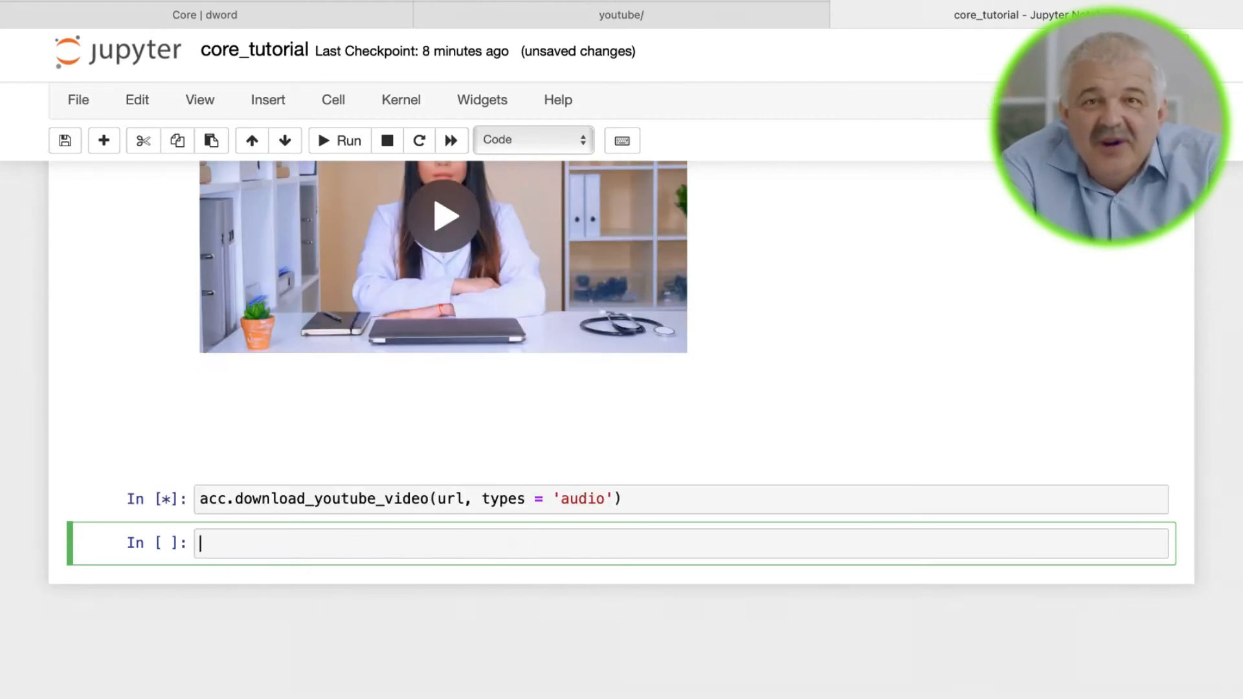
- Display the downloaded youtube/ audio and check the dword docs
type("Audio('youtube/'")
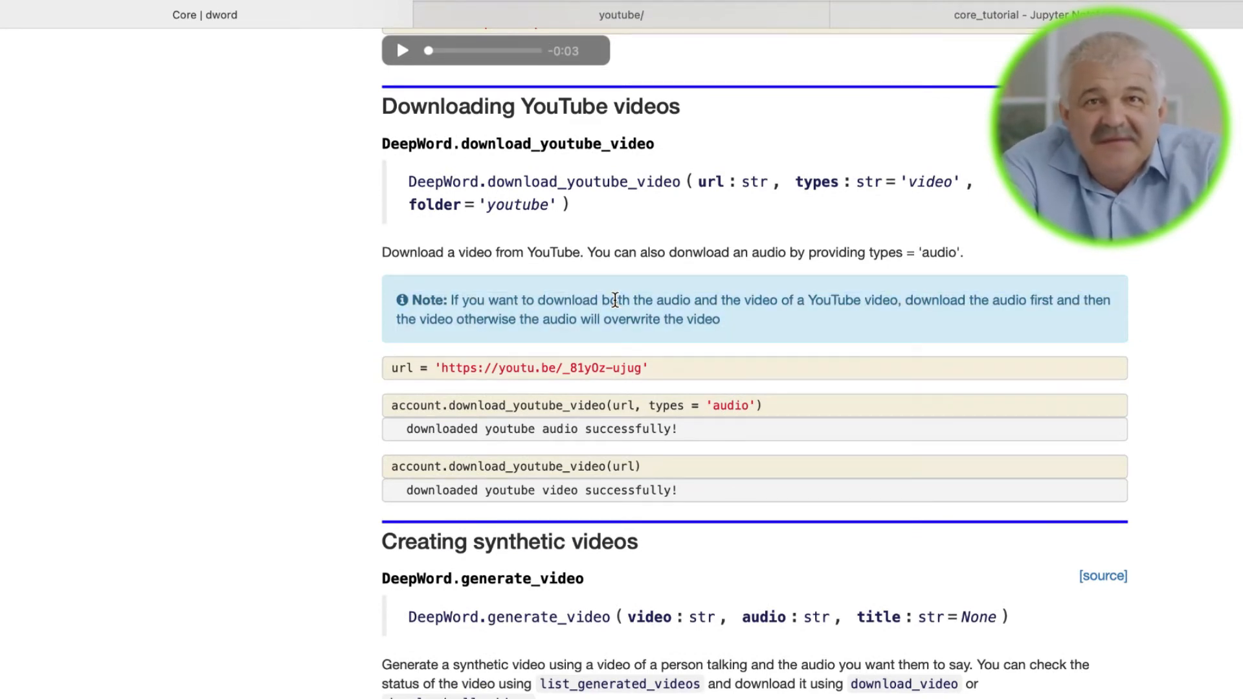
scroll("down", 3)
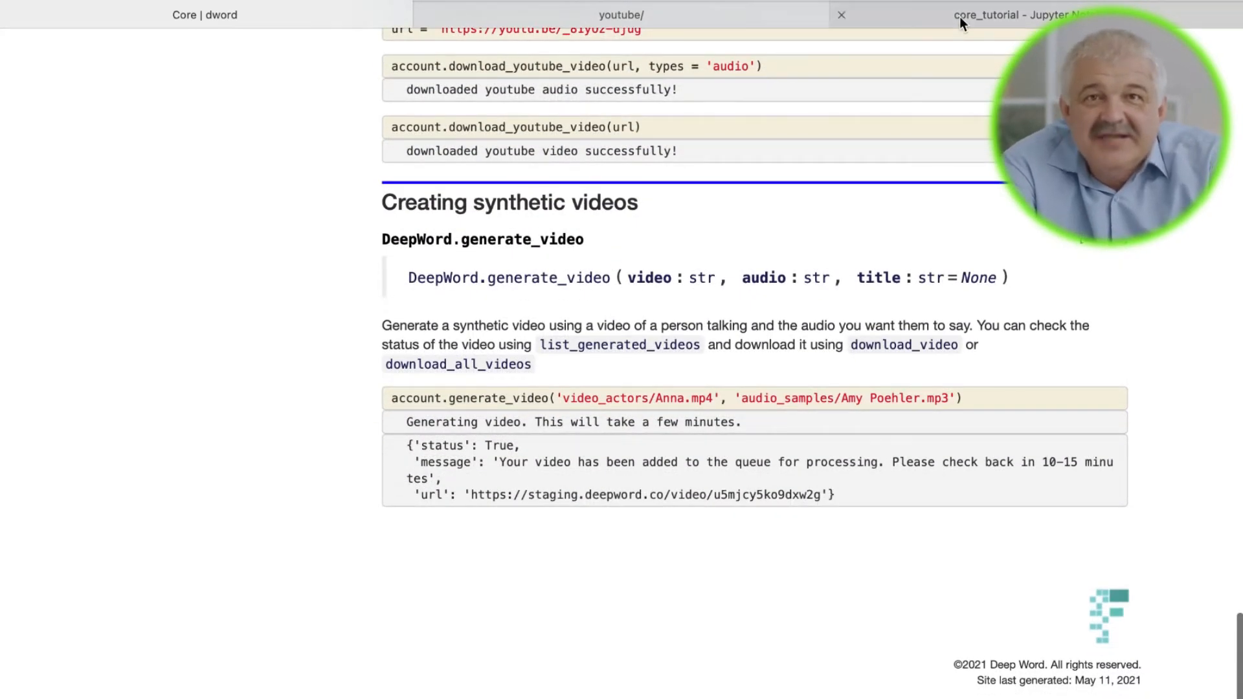
left_click(1011, 14)
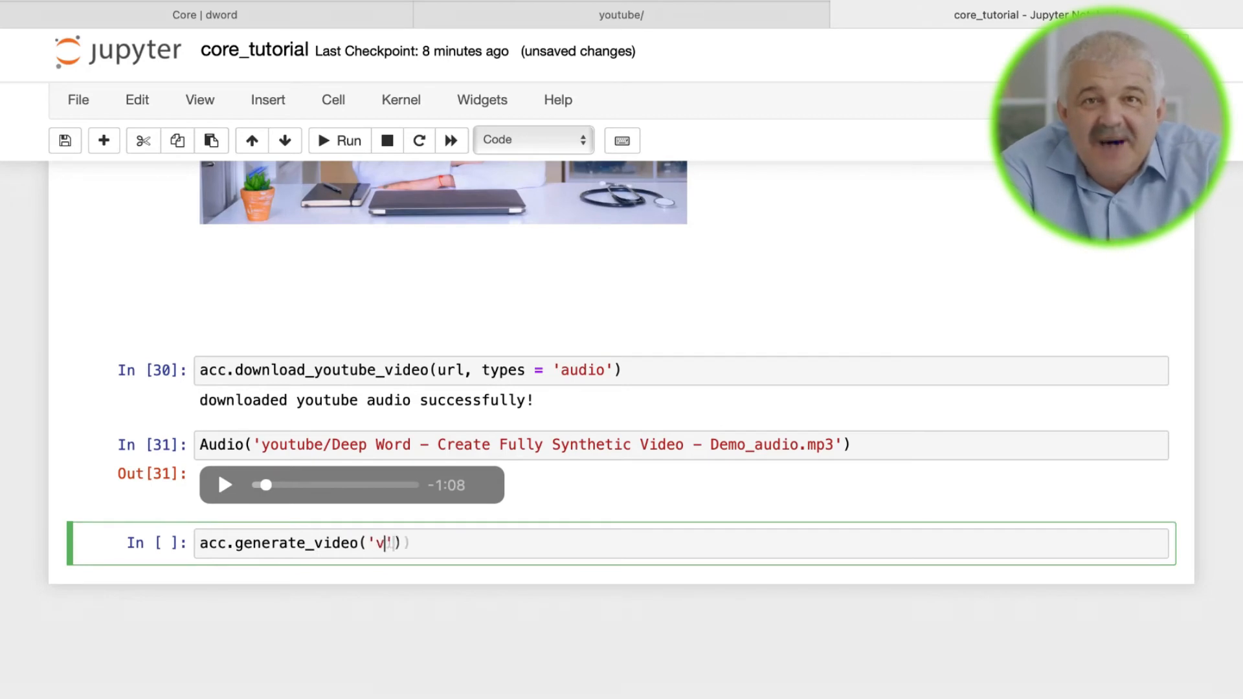
- Generate my_synthetic_vid.mp4 from video_actors/Anna.mp4 and text2speech.mp3, then run acc.list_videos()
type("ideo_actors/Anna.mp4',")
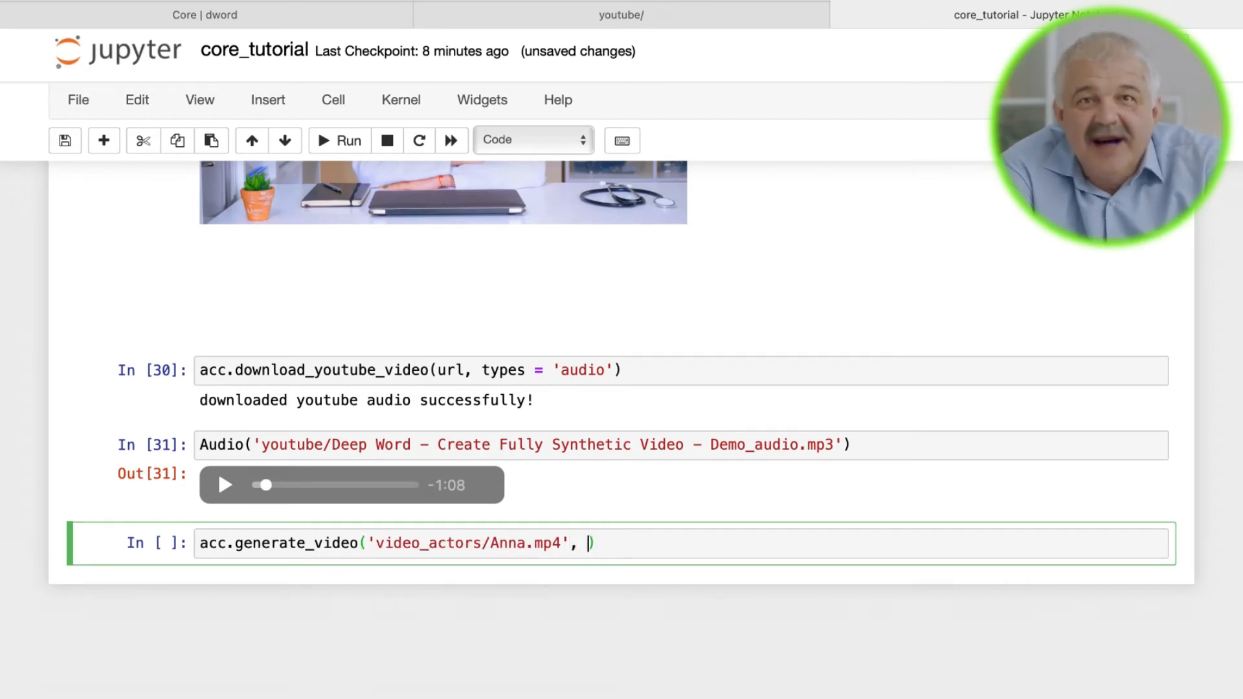
type("'text2speech.mp3', title = 'my_synthetic_vid.mp4'")
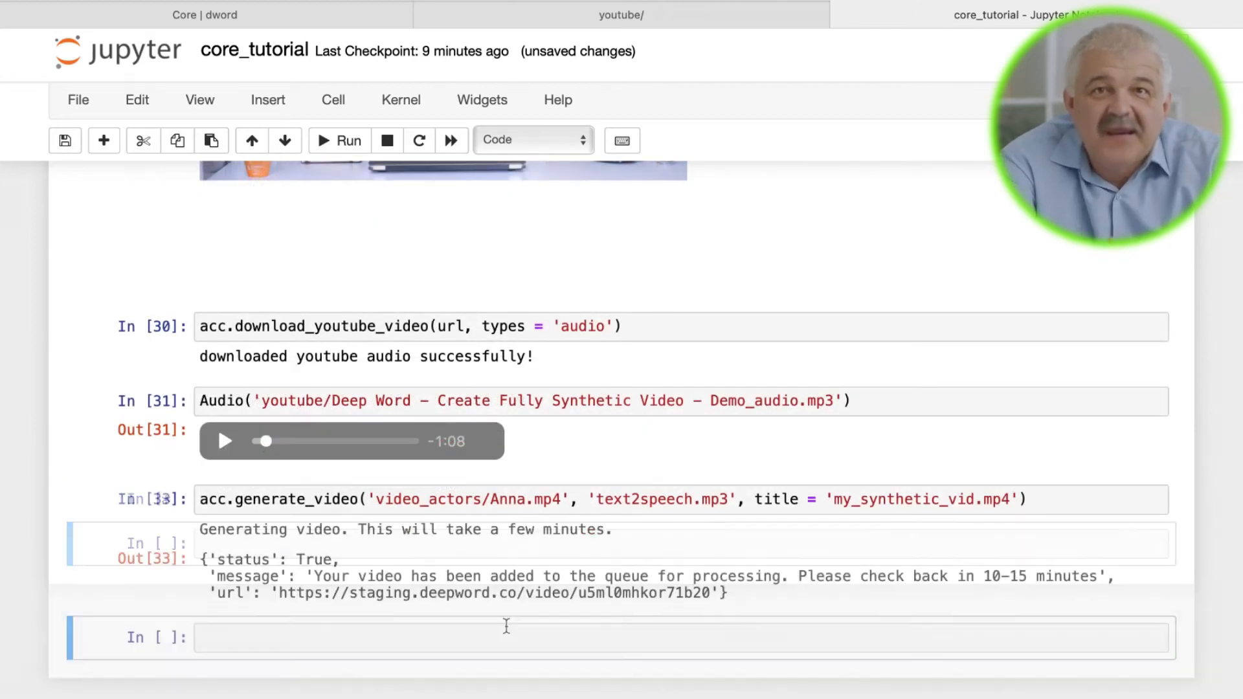
type("acc.list_videos")
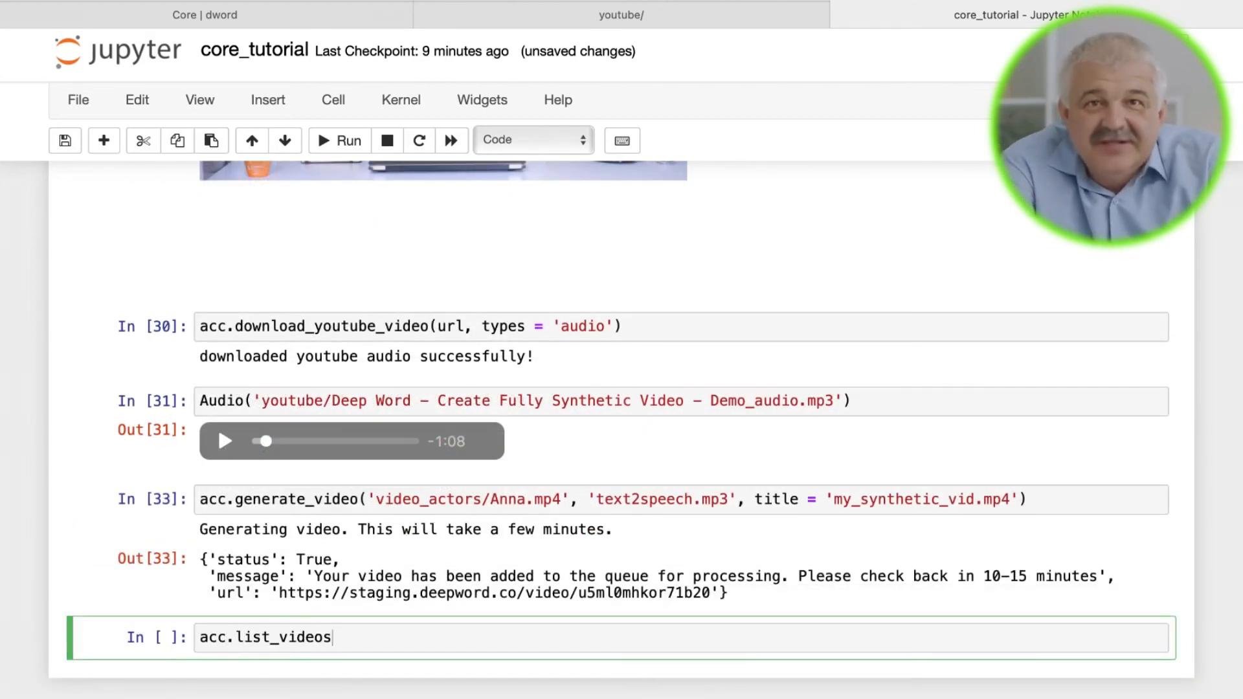
type("()[-")
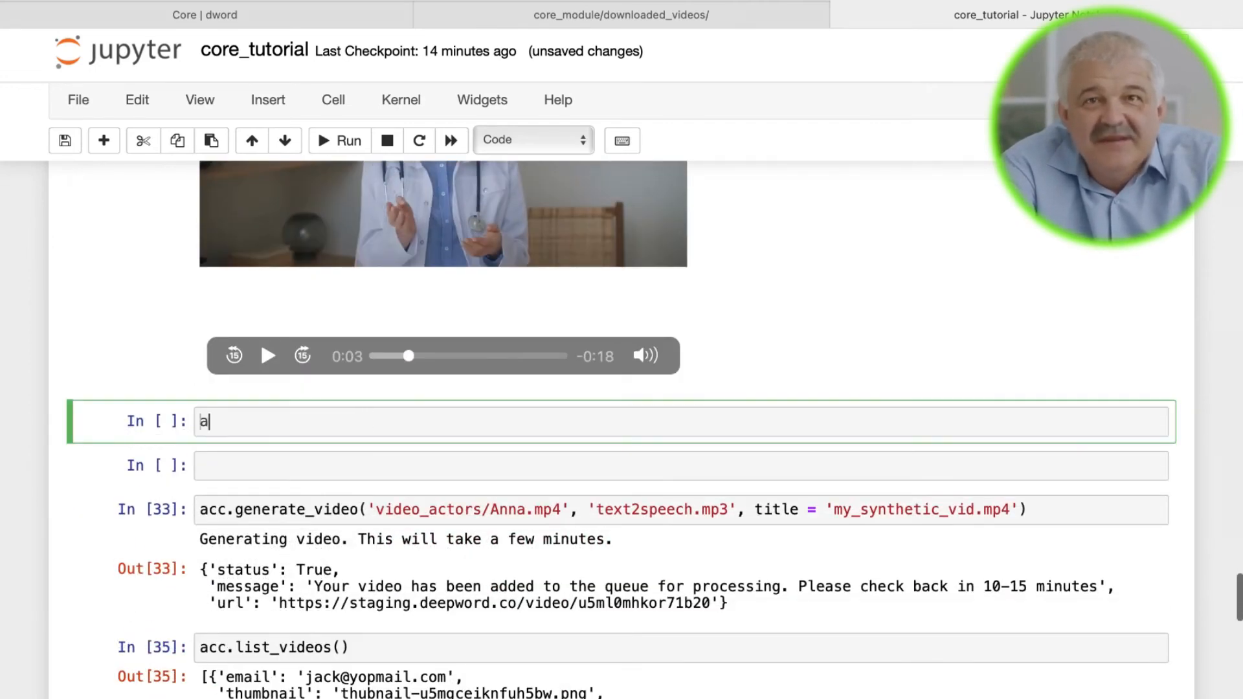
- Trim video_actors/Anna.mp4 seconds 3–10 into trimmed_output.mp4 and play it at 400×400
type("acc.trim_video")
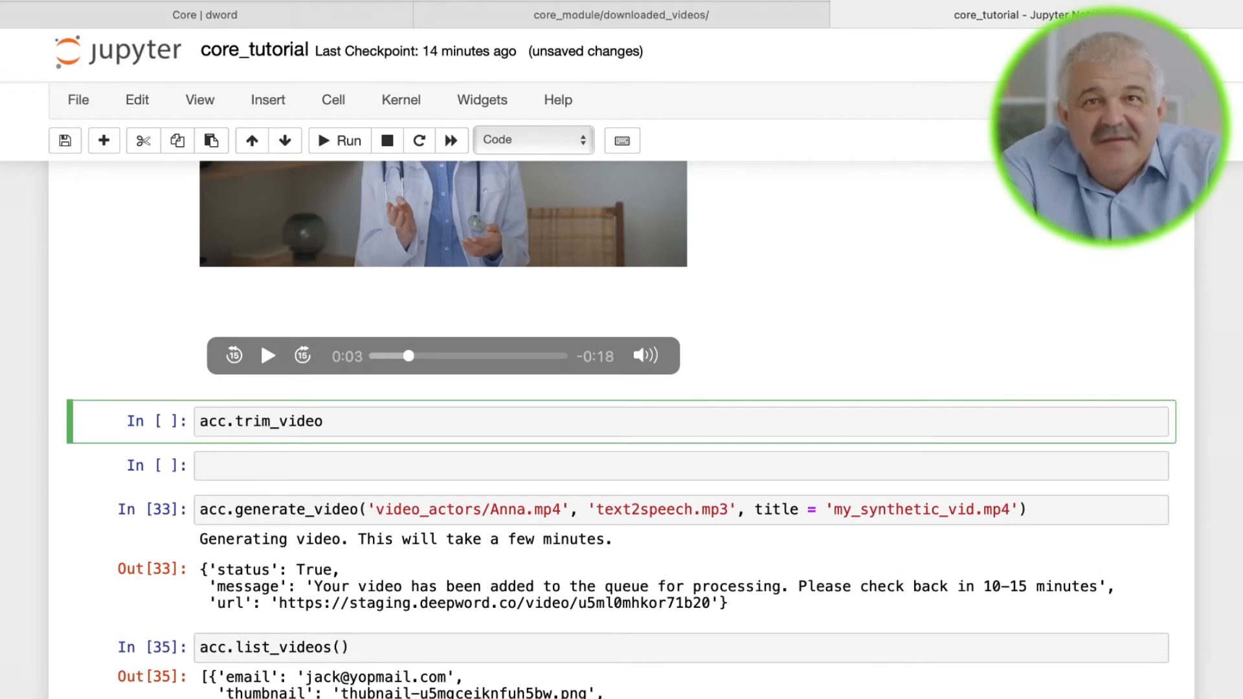
type("('')")
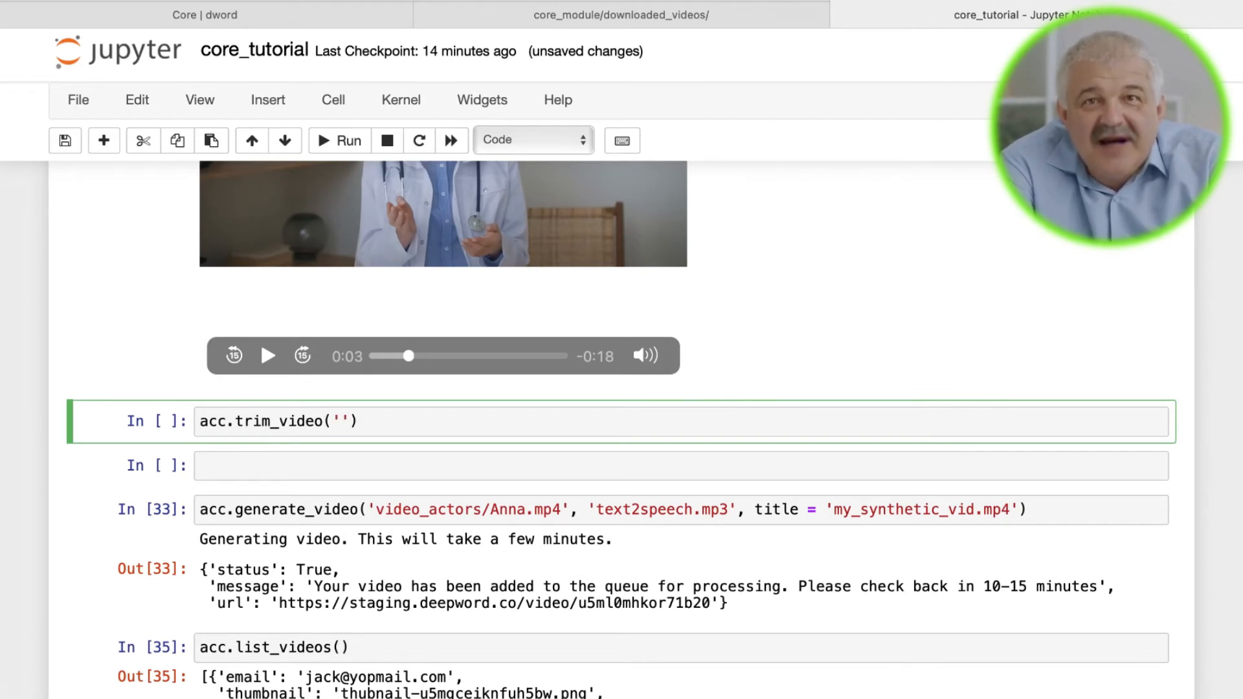
type("video_actors/Anna.mp4")
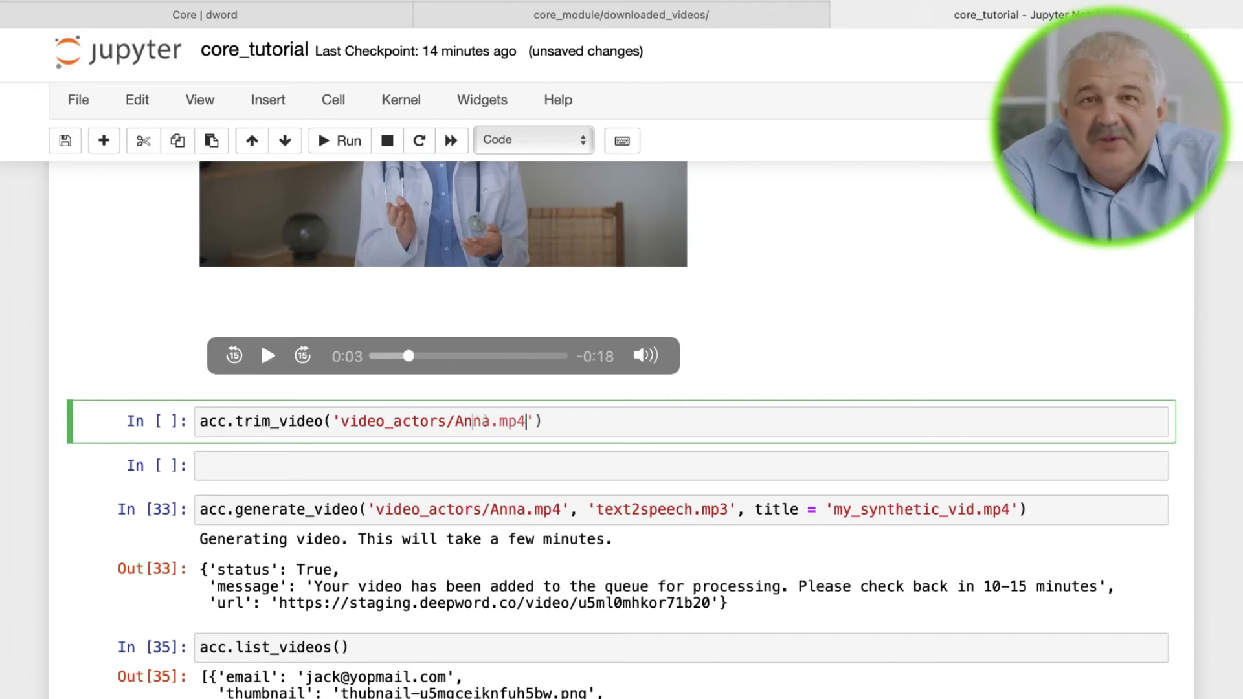
type(",")
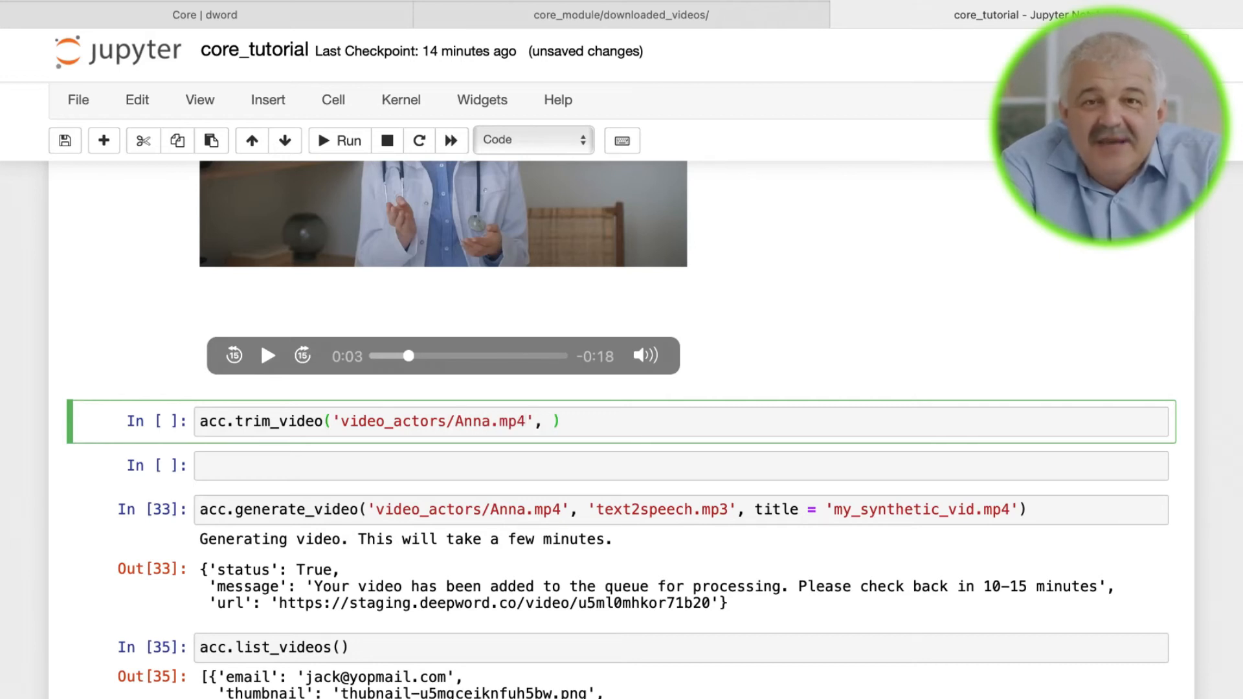
type("3, 10, 'tr'")
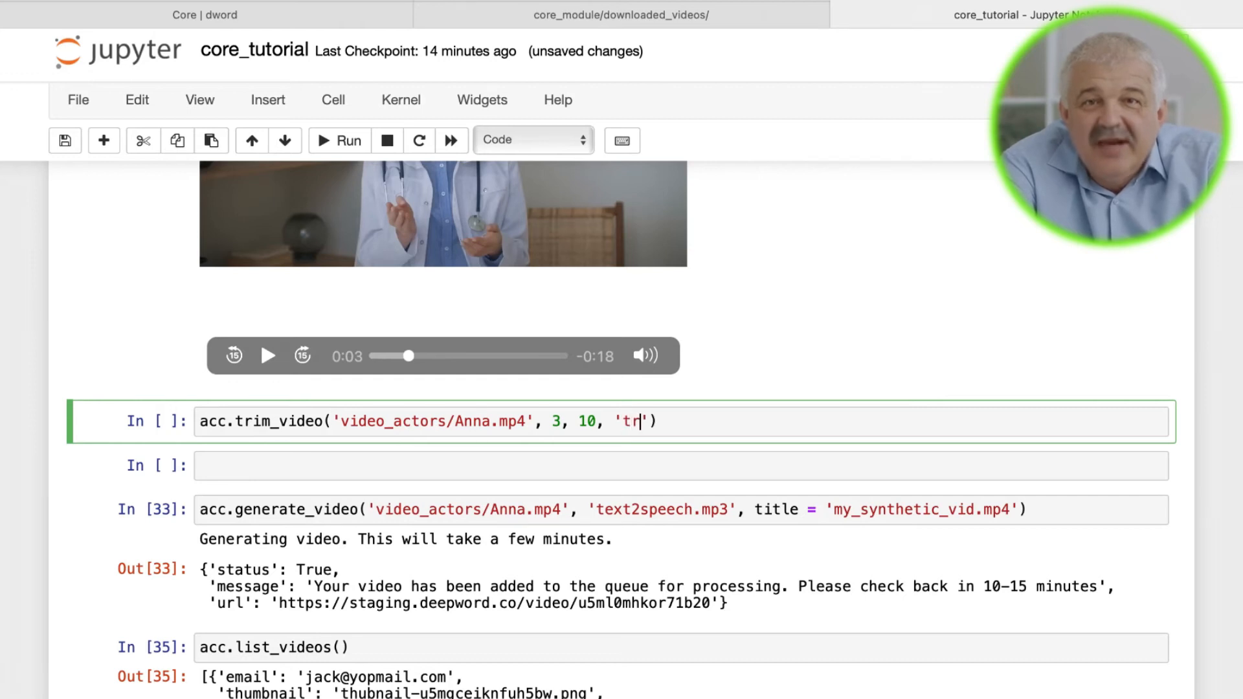
type("immed_output")
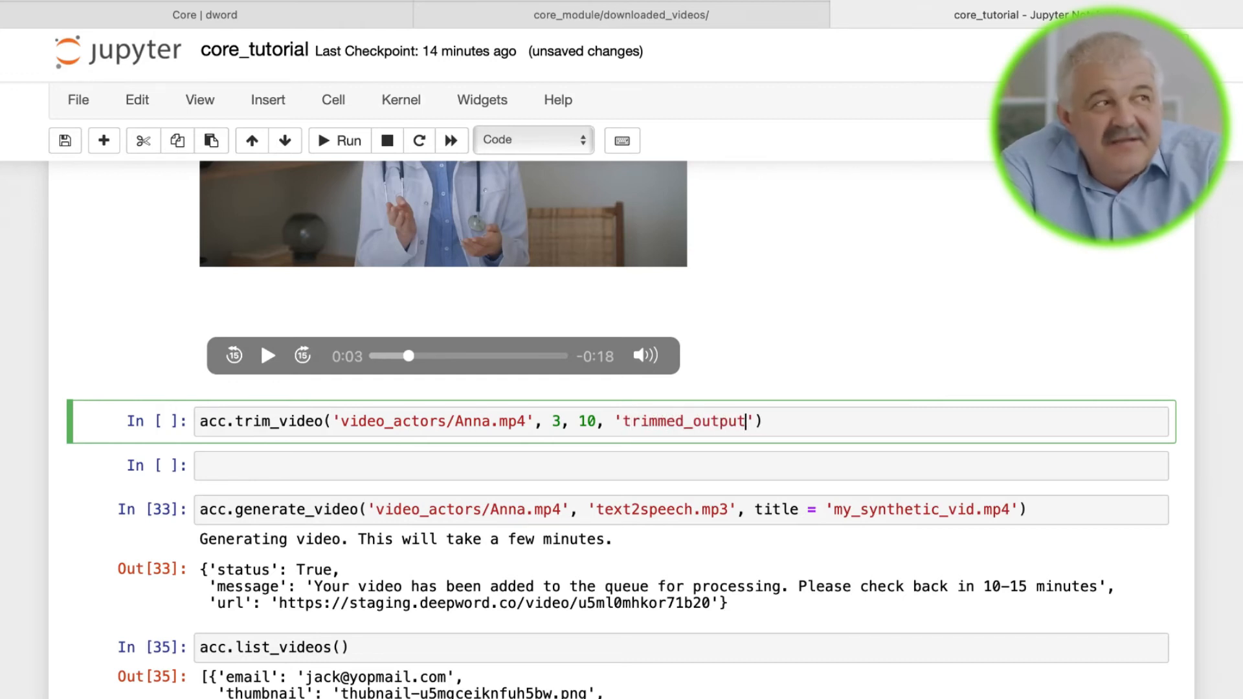
left_click(339, 140)
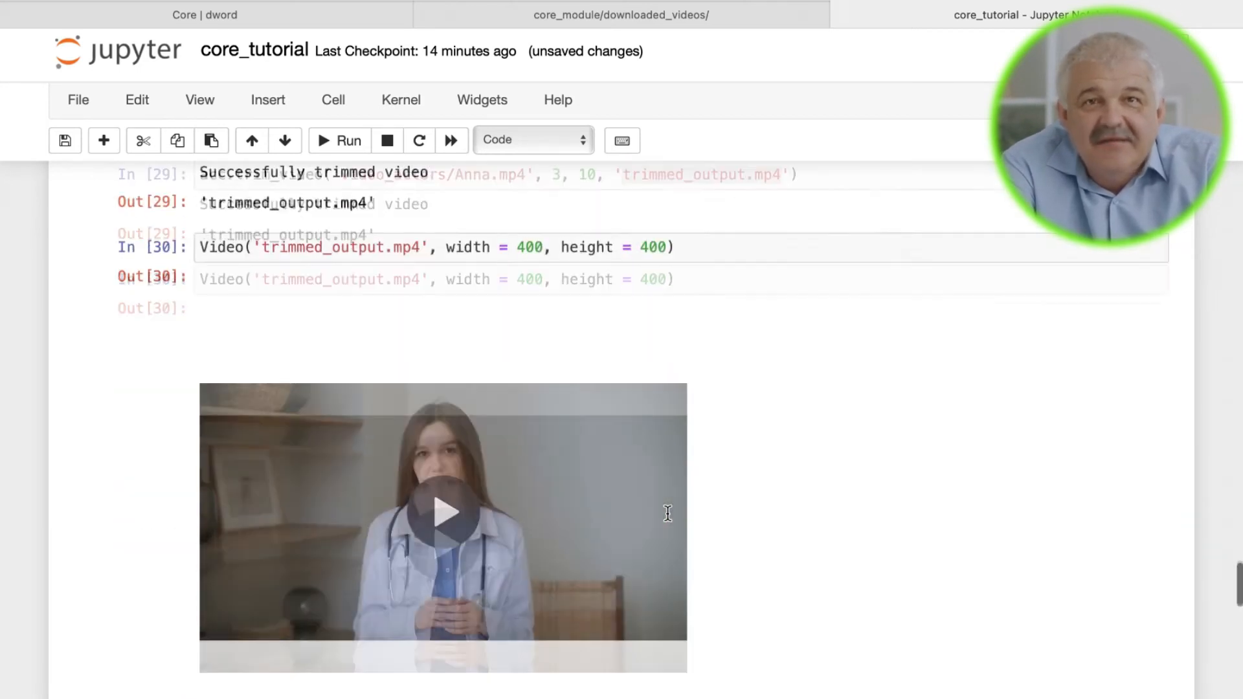
left_click(448, 525)
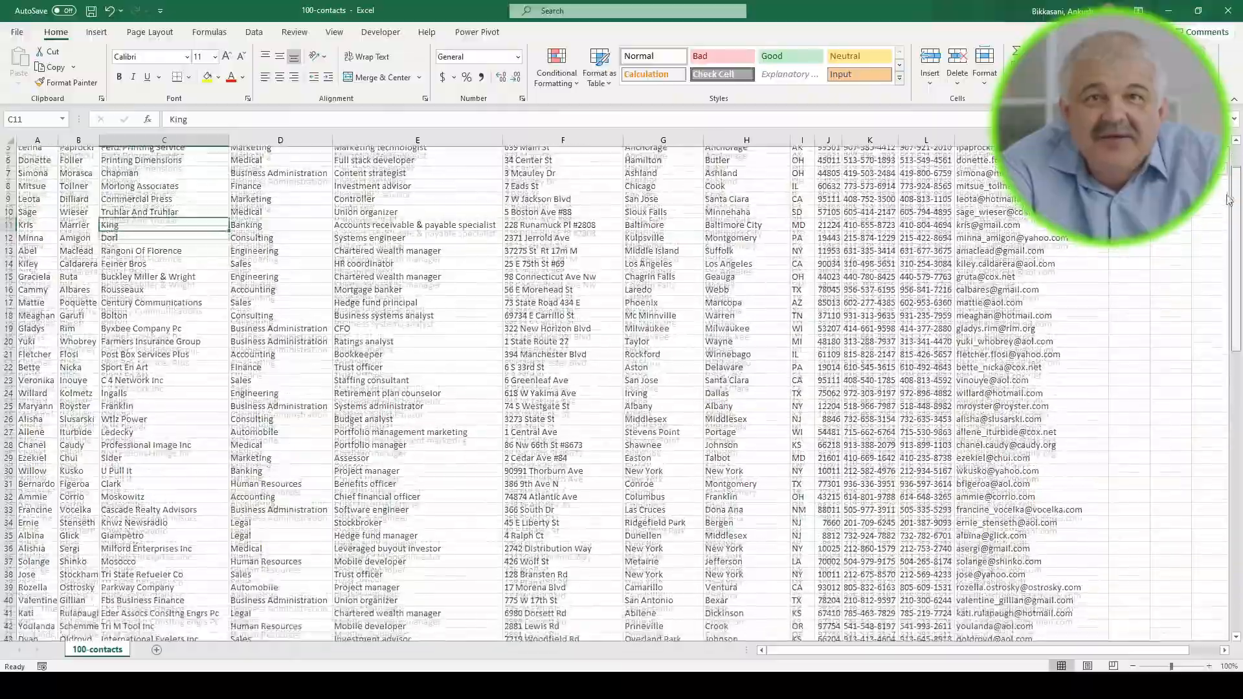
- Scroll down through the contact rows of the 100-contacts Excel workbook
scroll("down", 3)
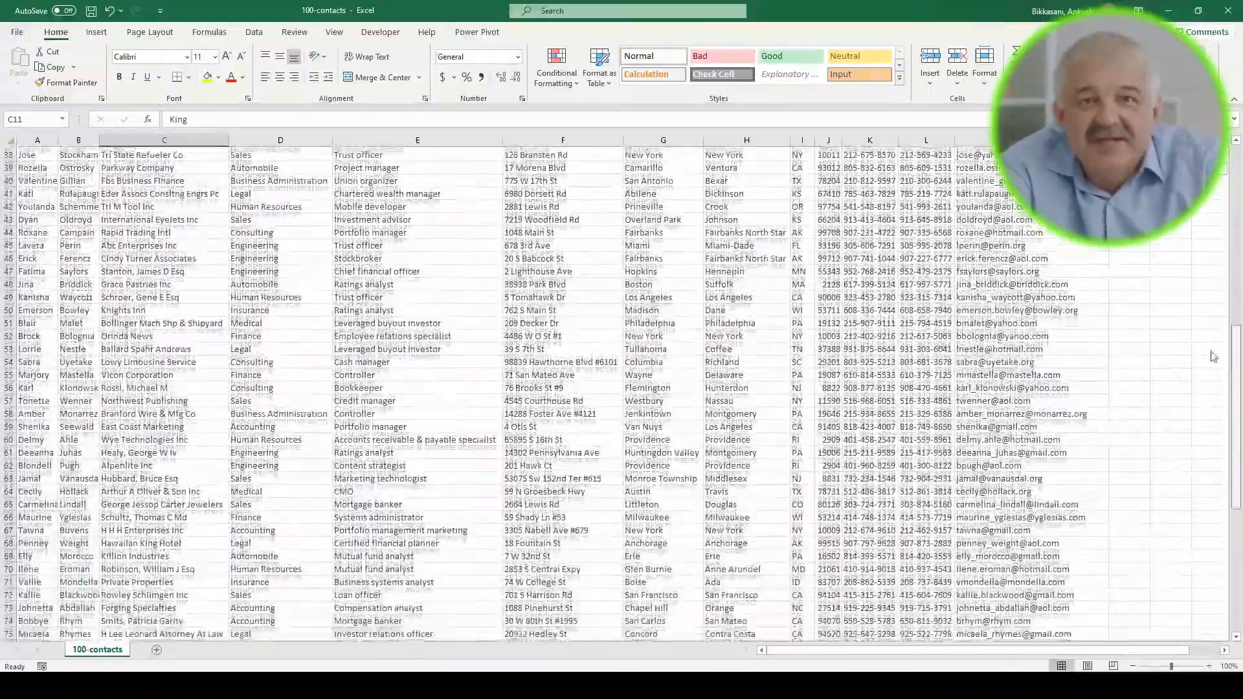
scroll("down", 3)
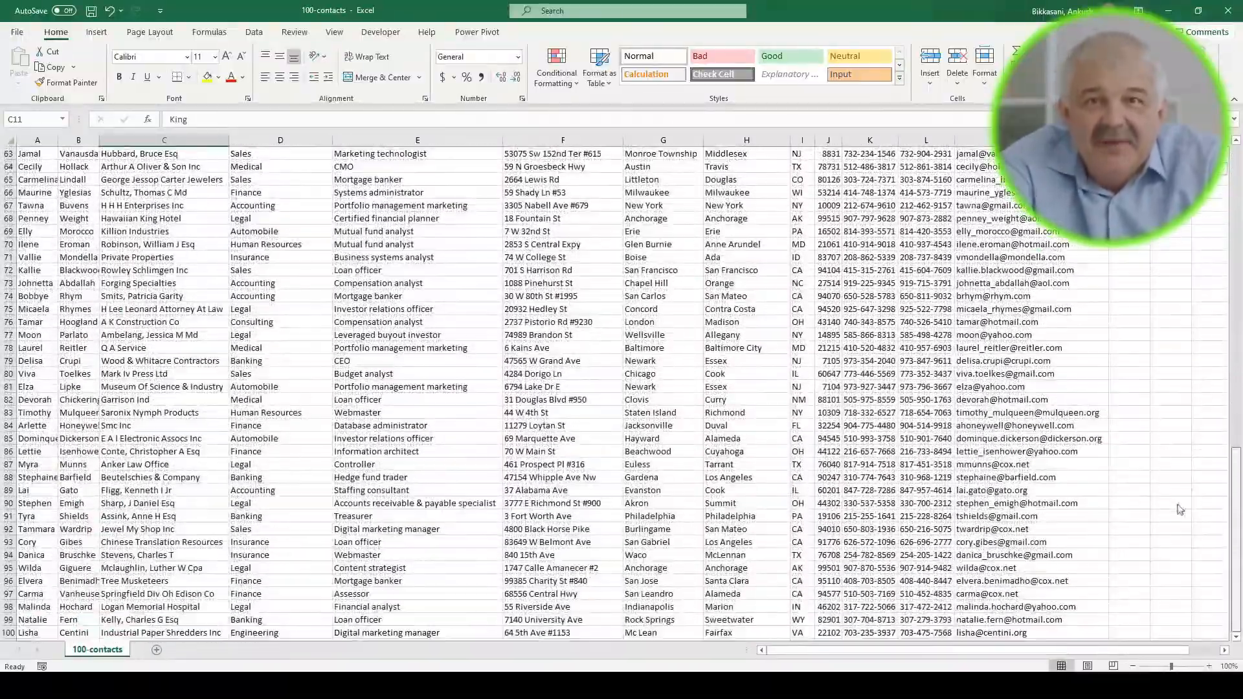